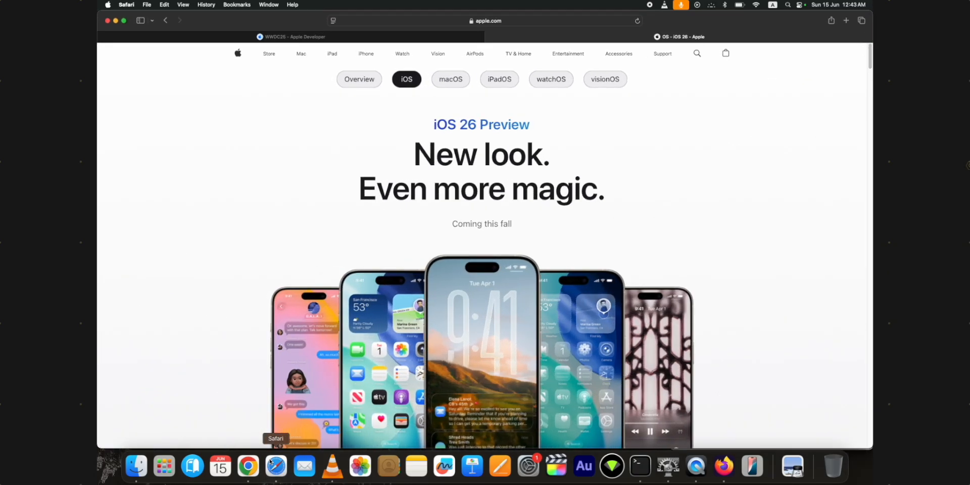
Scroll through the apple.com iOS 26 preview page's highlights and features.
scroll(down, 3)
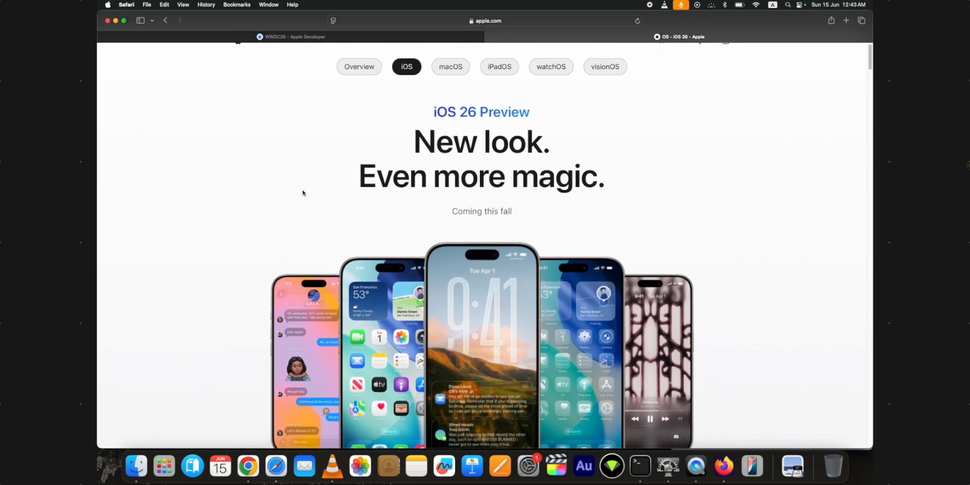
scroll(down, 3)
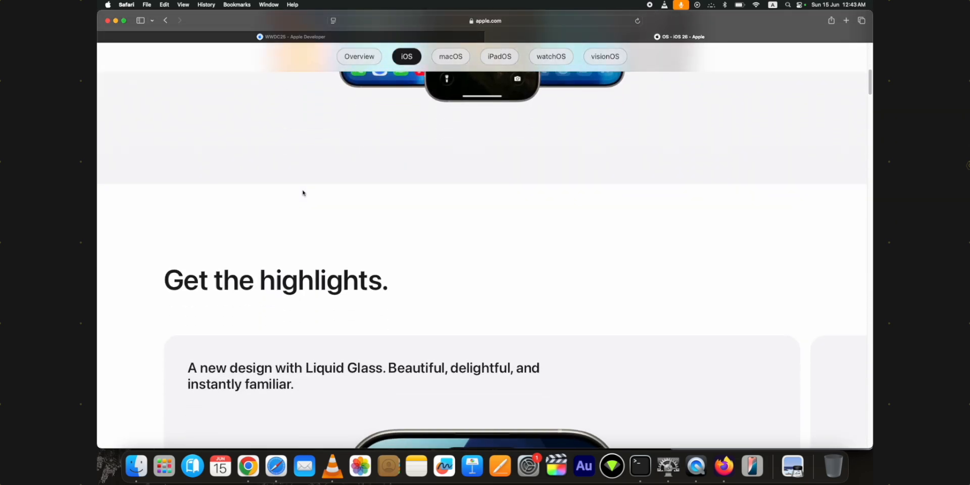
scroll(down, 3)
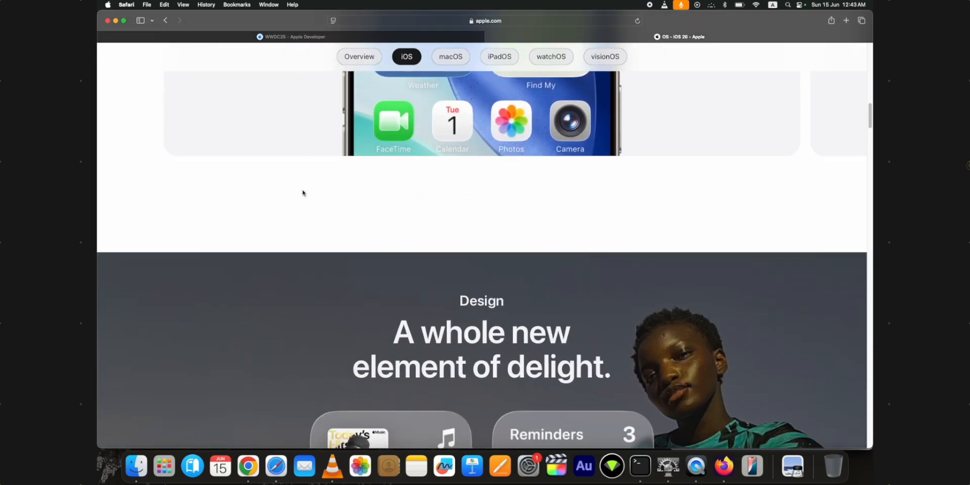
scroll(down, 3)
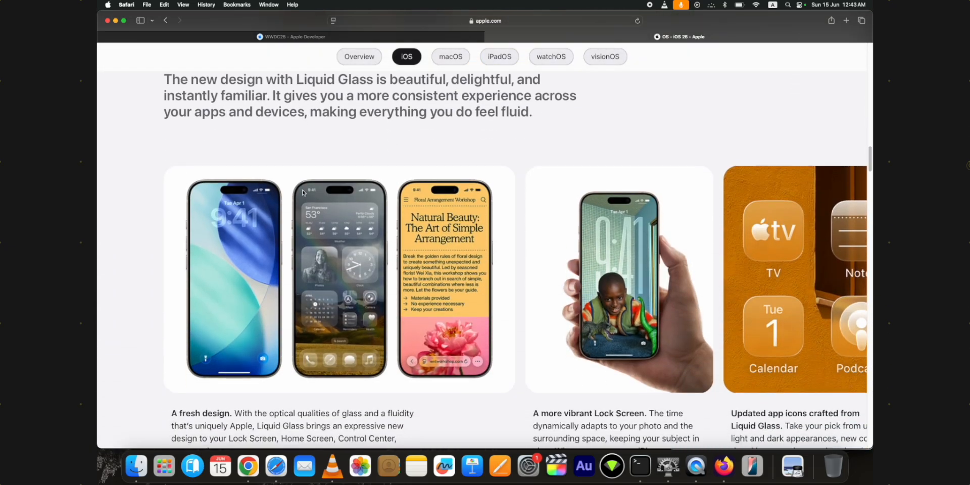
scroll(down, 3)
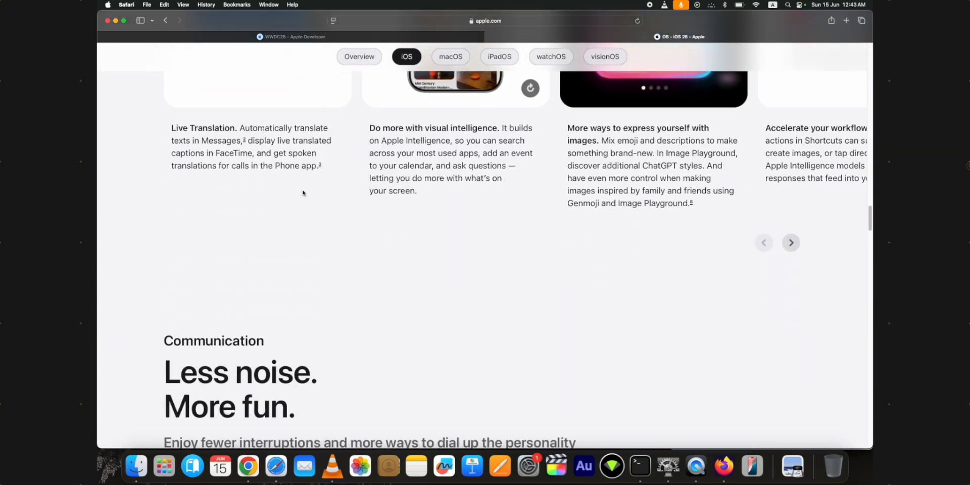
scroll(up, 3)
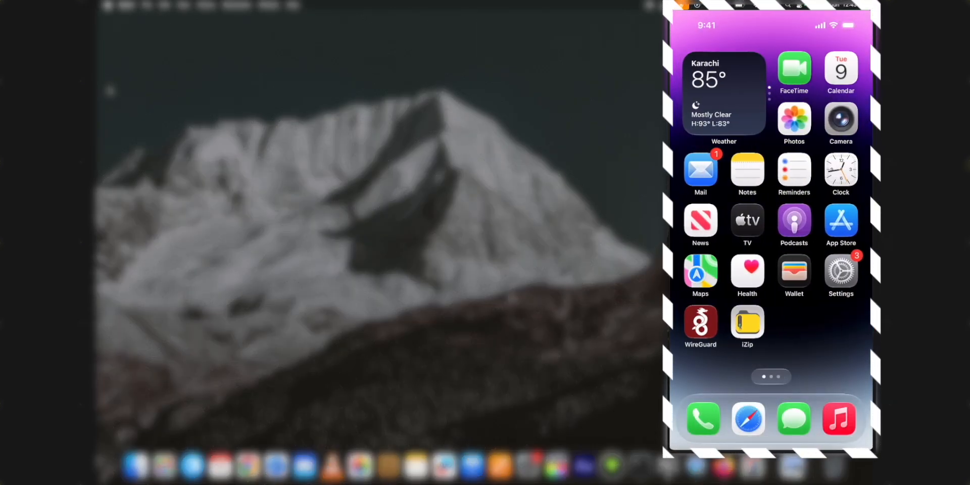
Check Settings > General > About on the mirrored iPhone, confirming iOS 26.0.
click(840, 272)
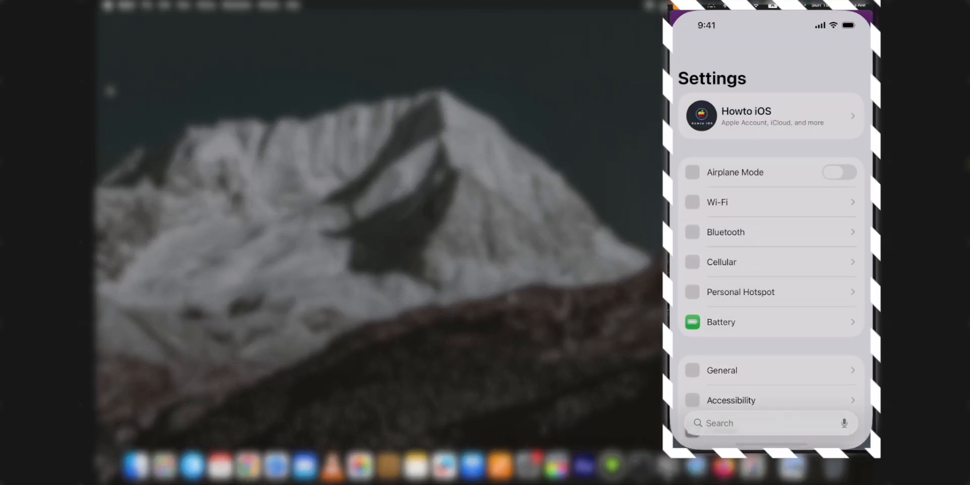
scroll(down, 3)
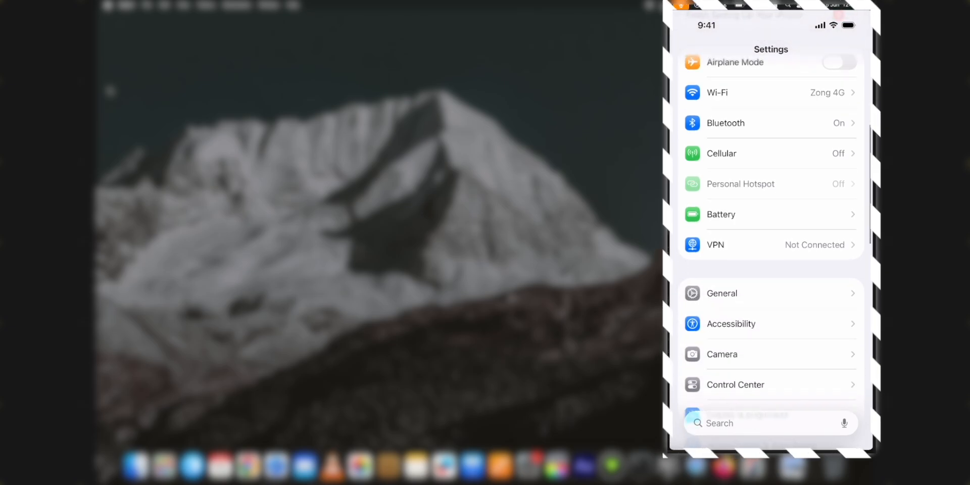
click(722, 293)
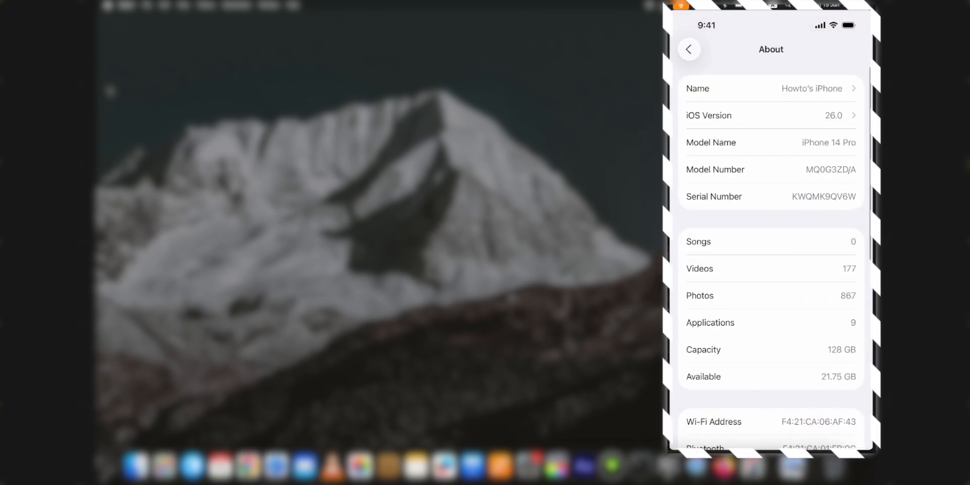
scroll(down, 3)
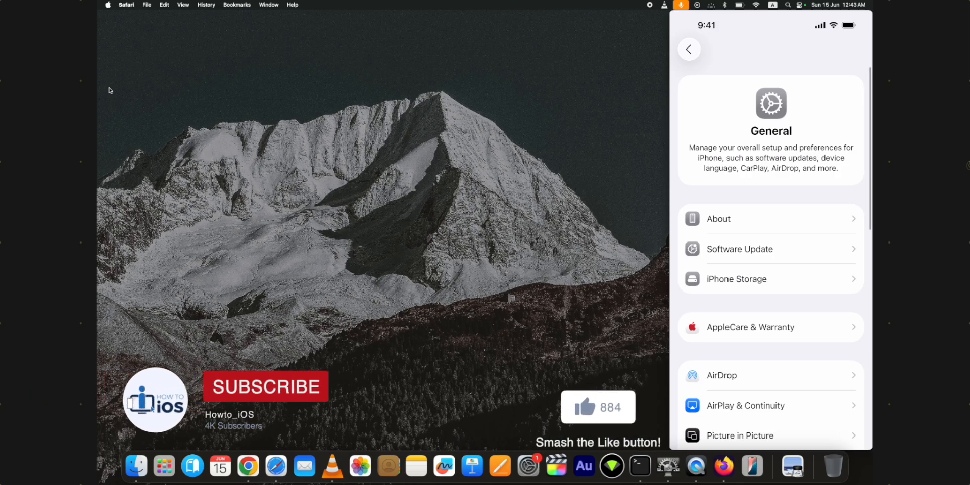
click(265, 386)
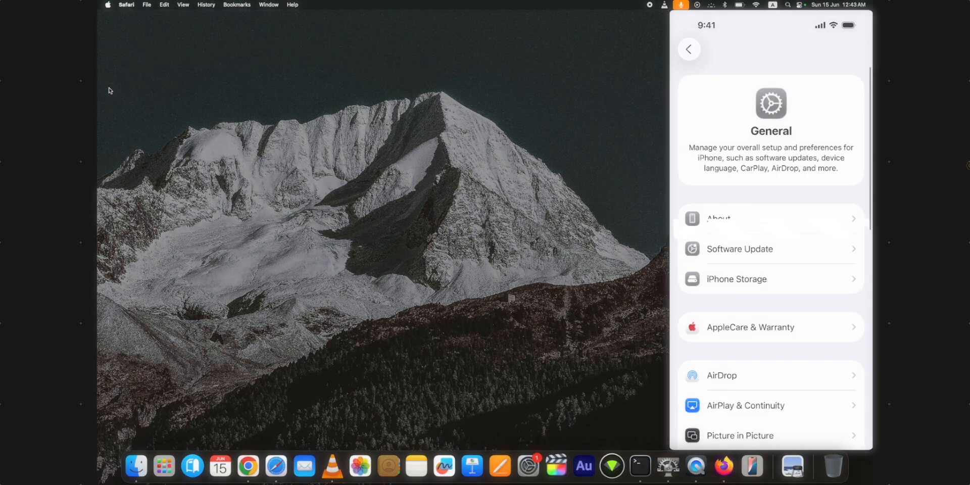
Verify Software Update shows the Developer Beta up to date, then close the iPhone mirror.
click(739, 249)
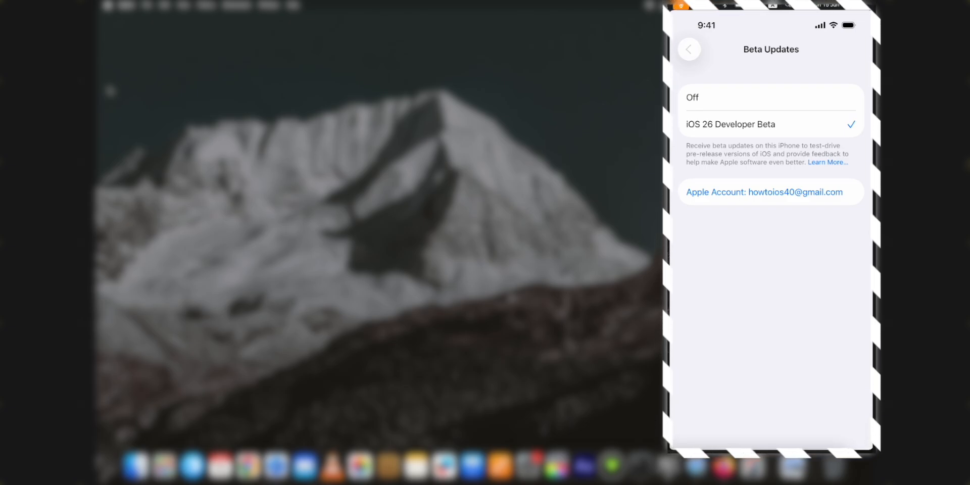
click(689, 49)
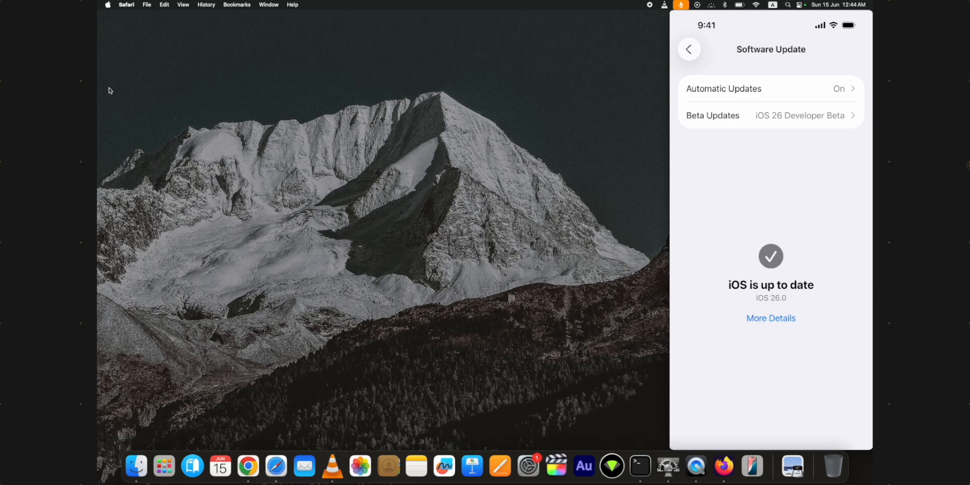
click(689, 48)
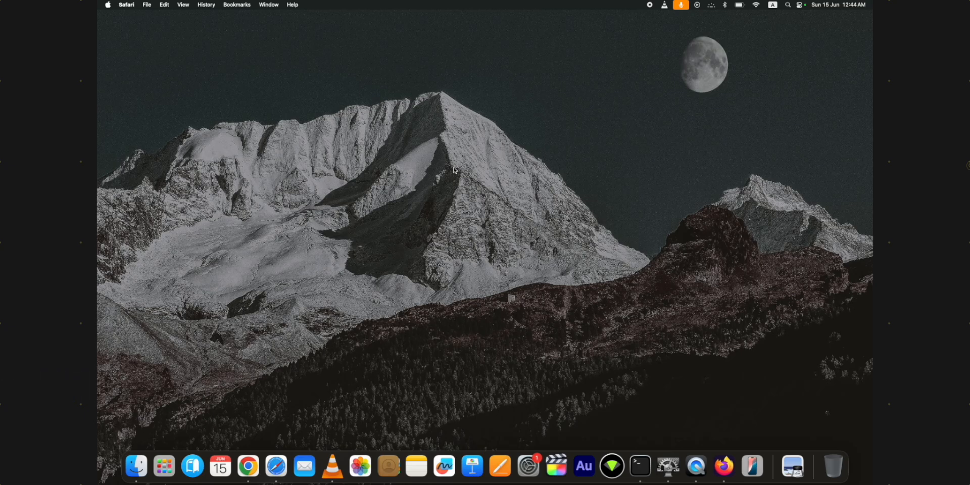
Restore the Safari window from the Dock and start a new tab for ipsw.me.
click(276, 466)
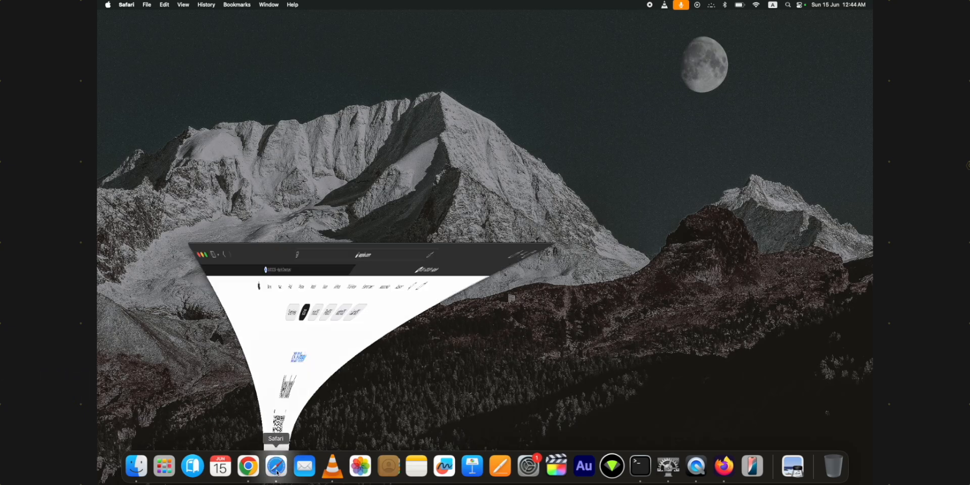
click(276, 466)
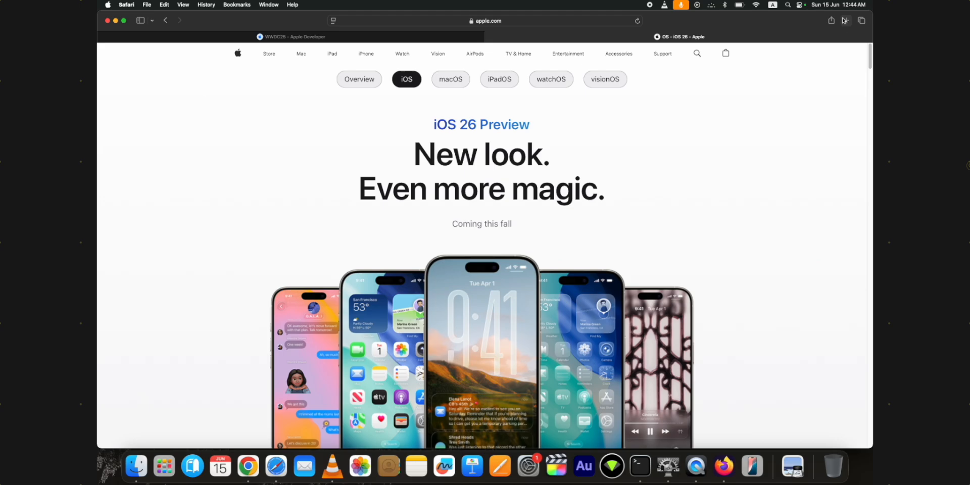
click(847, 21)
text(ipsw)
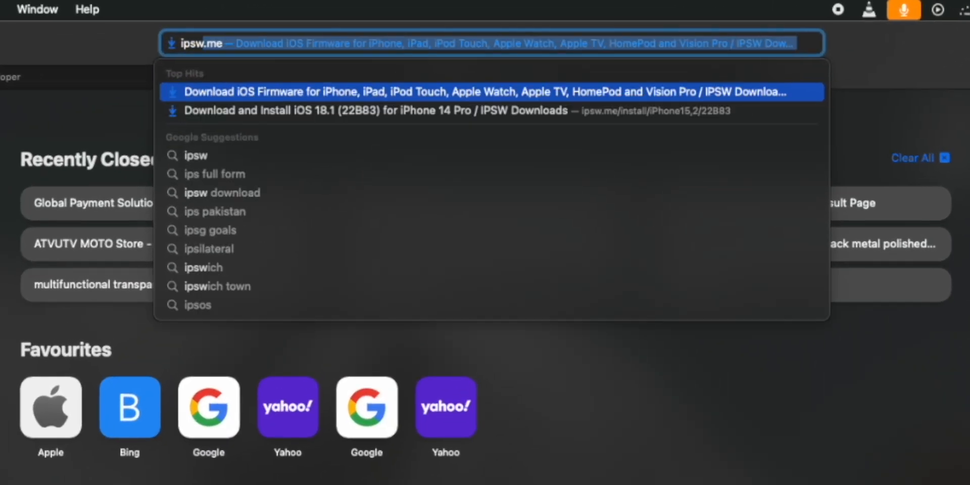
Load ipsw.me, dismiss the ad, and reach the iPhone 14 Pro firmware list.
click(492, 92)
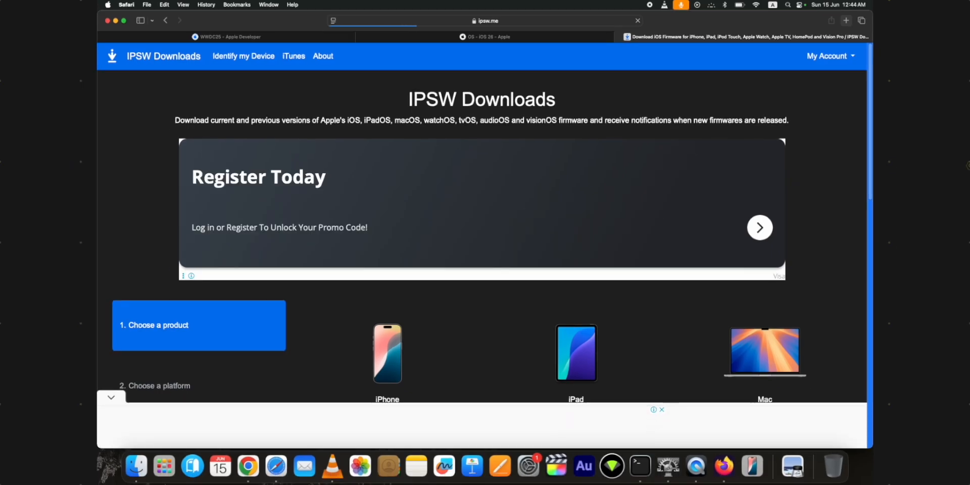
scroll(down, 3)
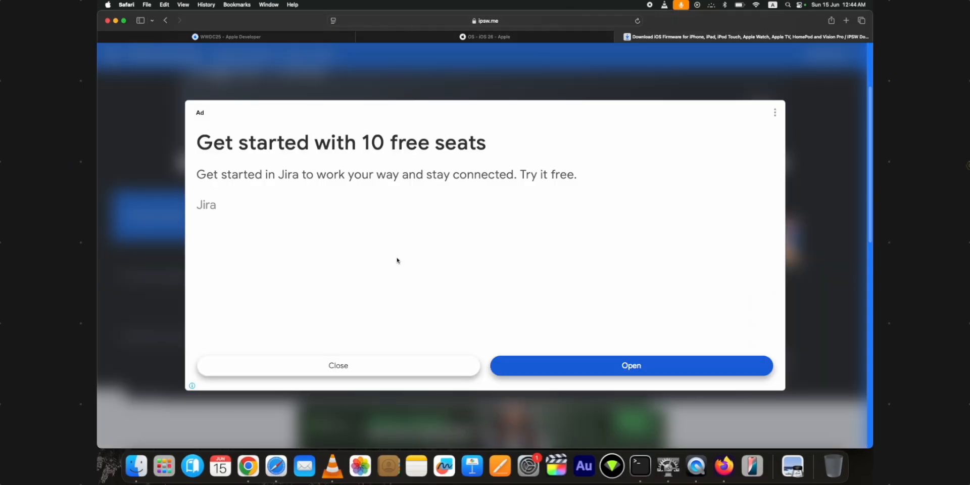
click(338, 365)
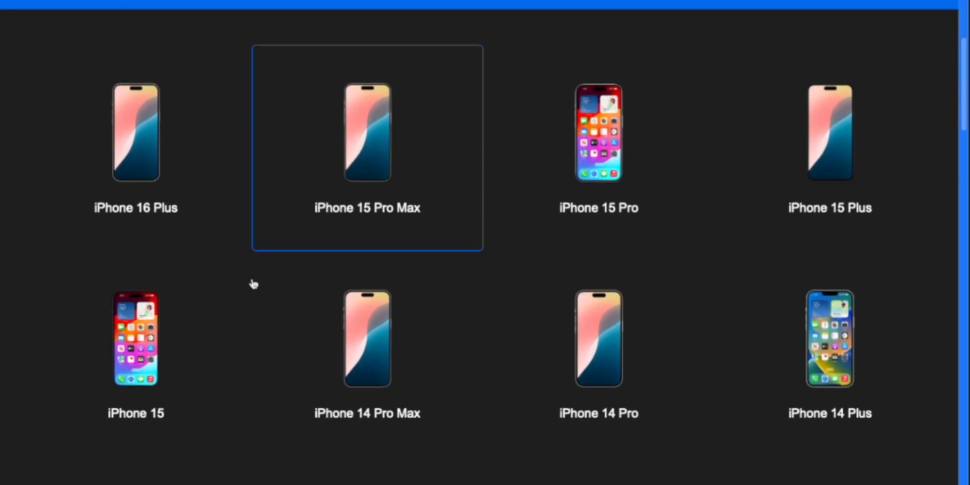
scroll(down, 3)
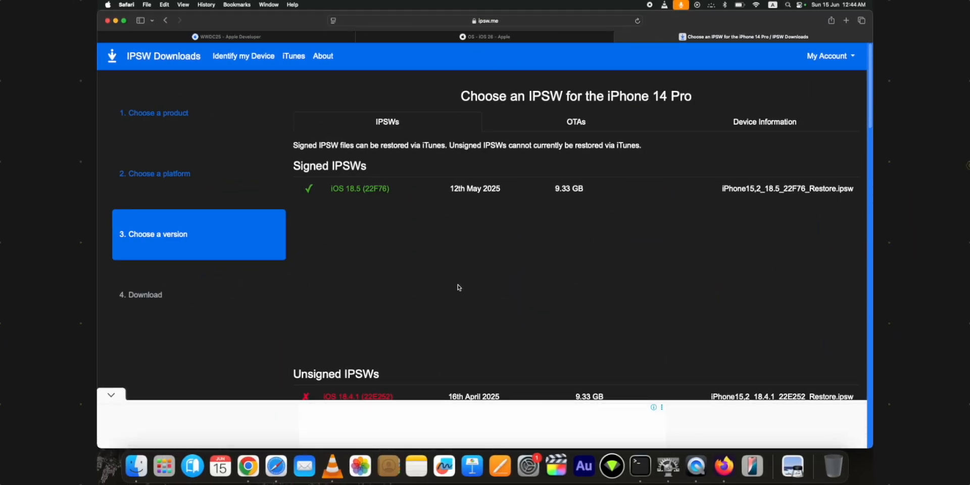
scroll(down, 3)
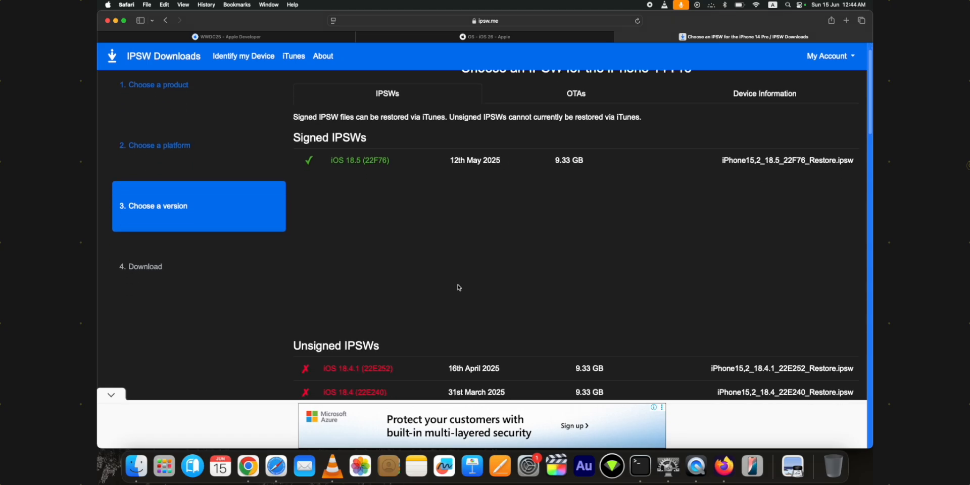
scroll(down, 3)
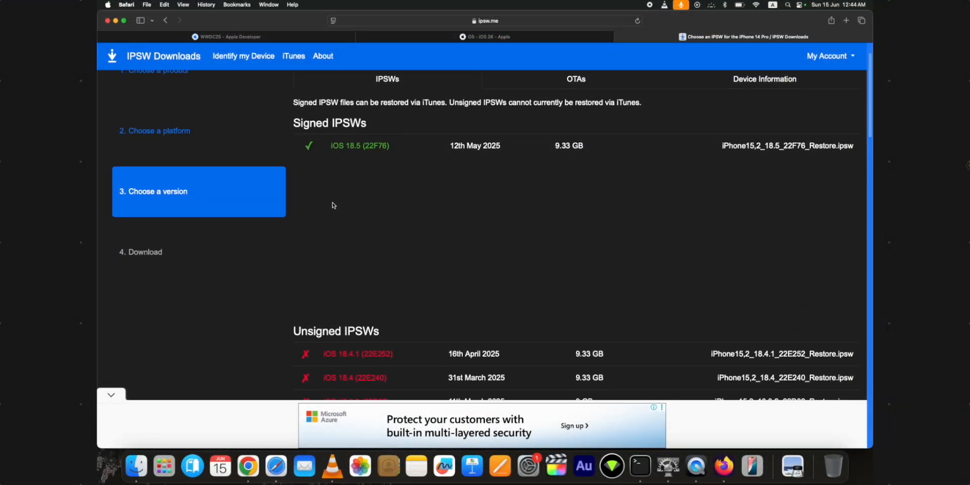
mouse_move(386, 191)
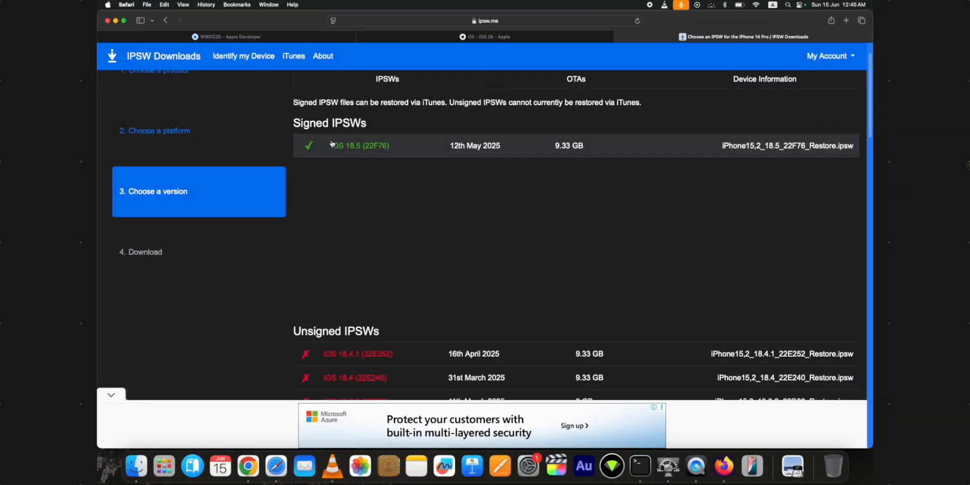
Start downloading the signed iOS 18.5 (22F76) IPSW for iPhone 14 Pro.
click(359, 145)
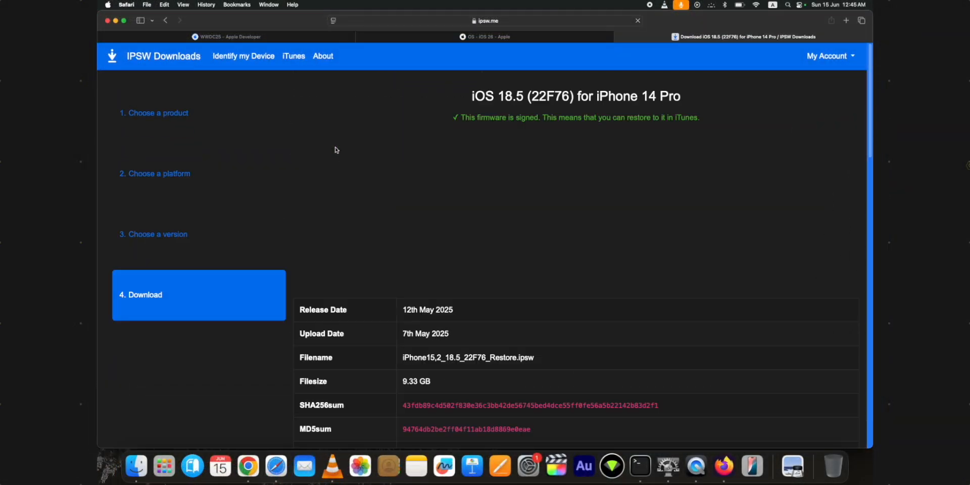
scroll(down, 3)
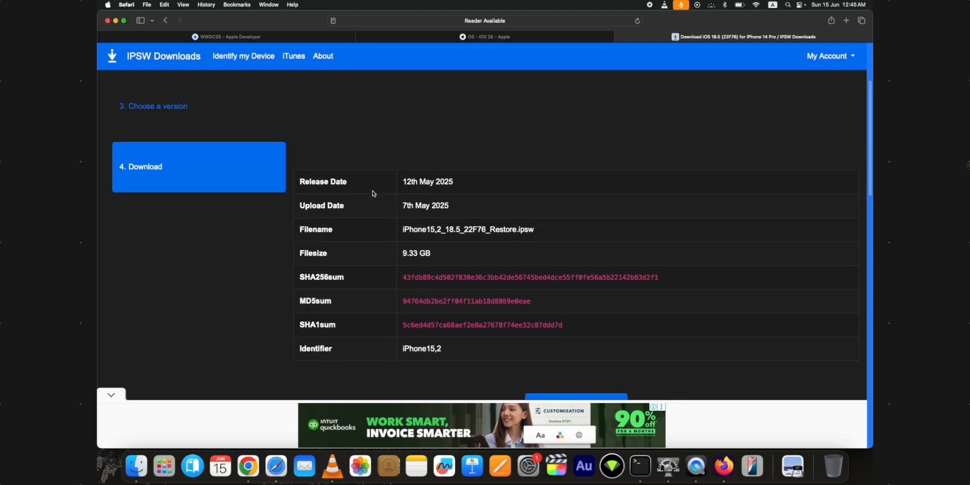
scroll(down, 3)
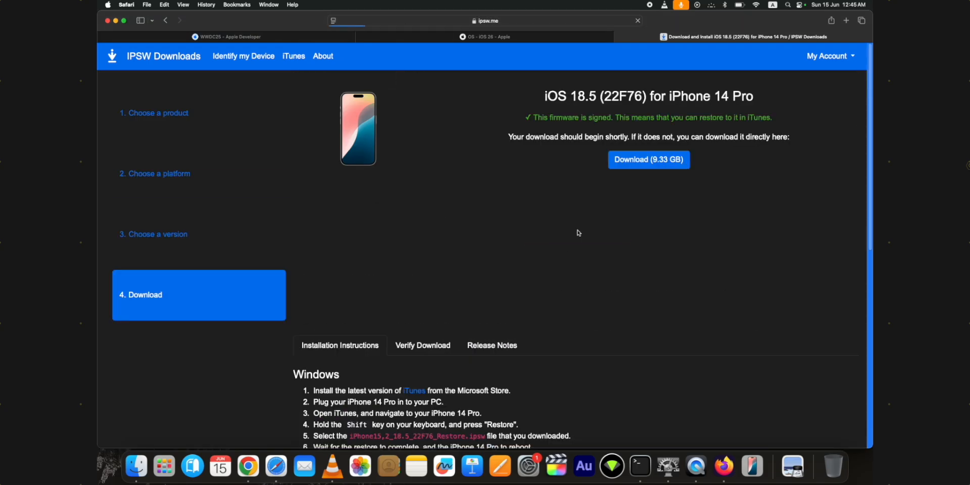
click(816, 20)
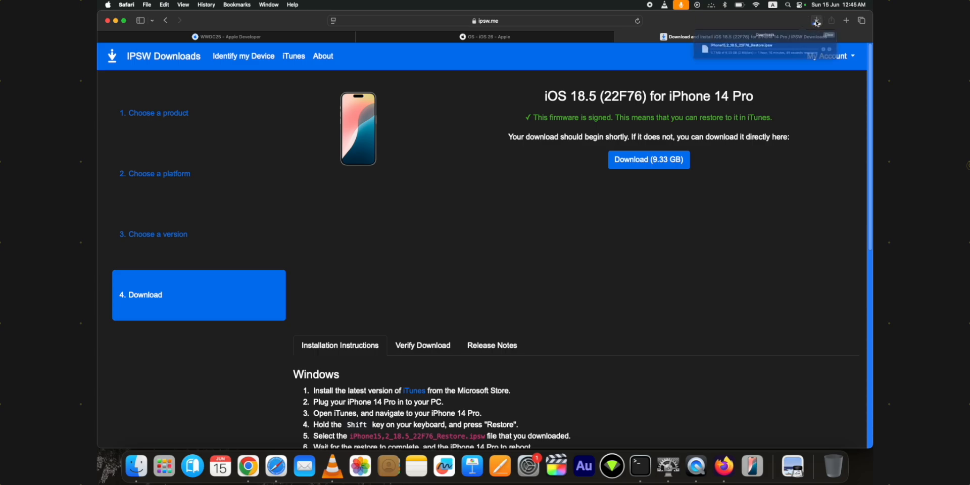
Stop the IPSW download from Safari's Downloads popover and close the browser window.
click(816, 20)
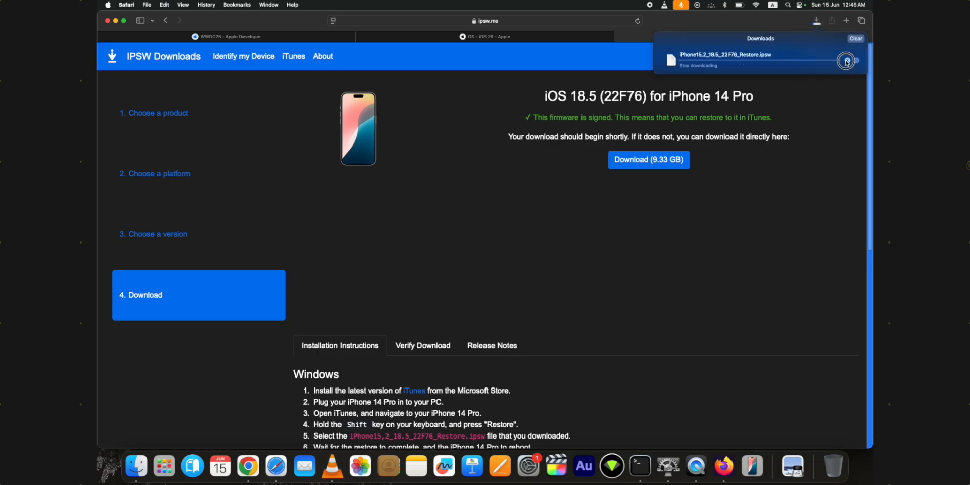
click(847, 60)
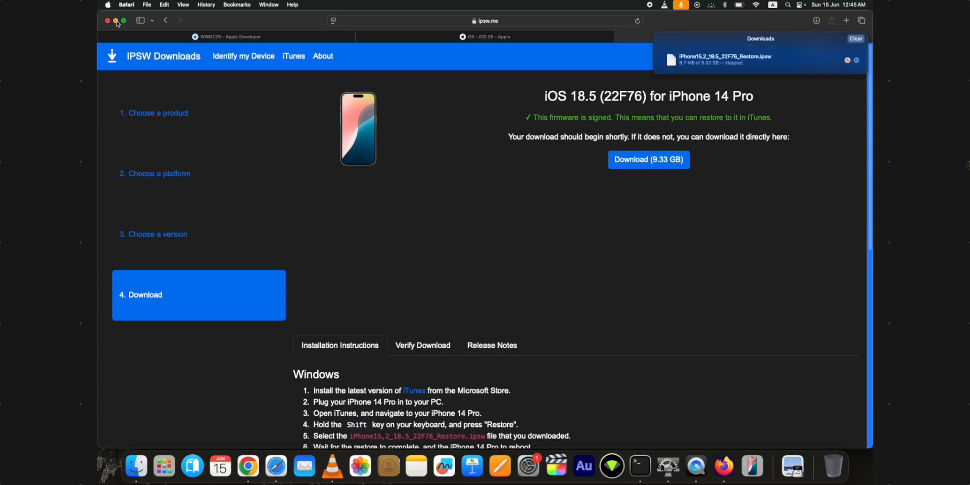
click(108, 20)
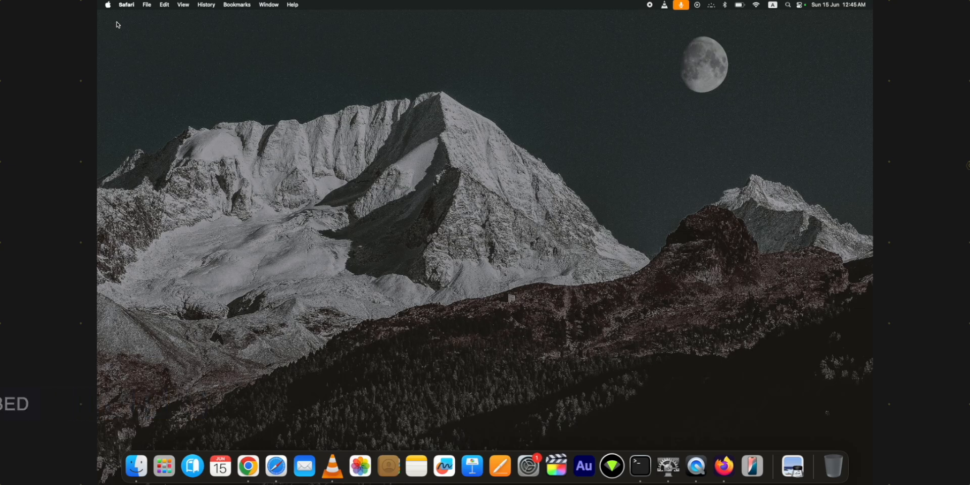
click(136, 466)
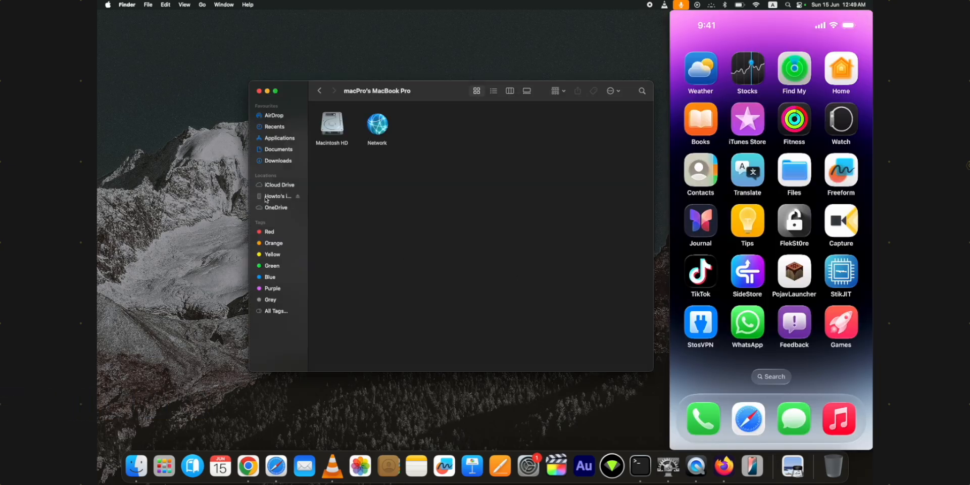
click(276, 196)
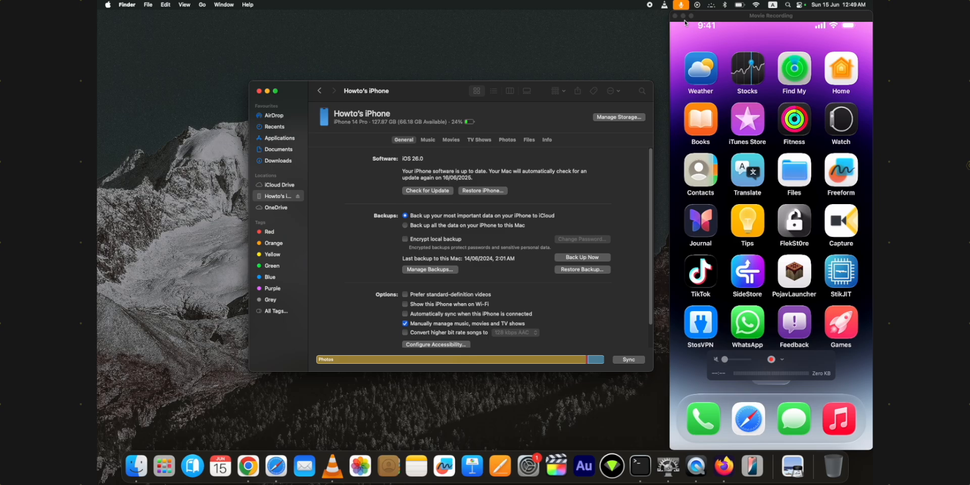
click(678, 15)
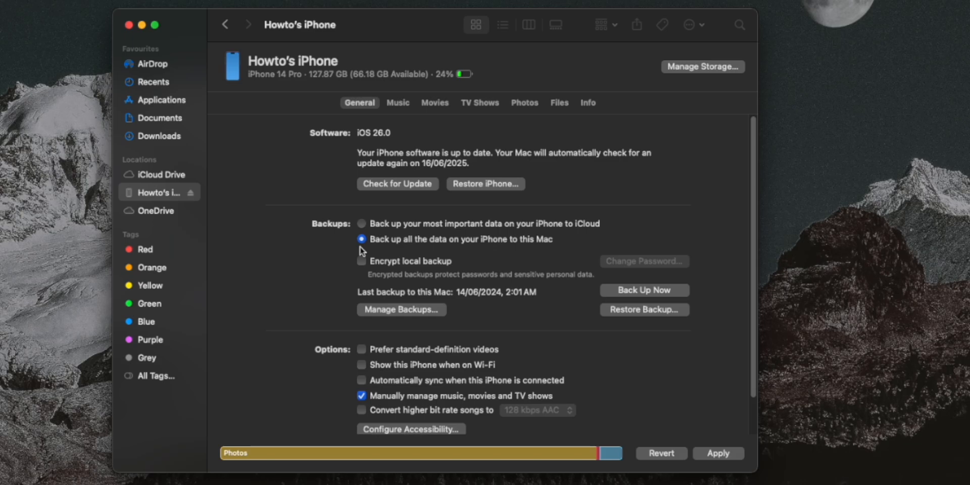
mouse_move(366, 262)
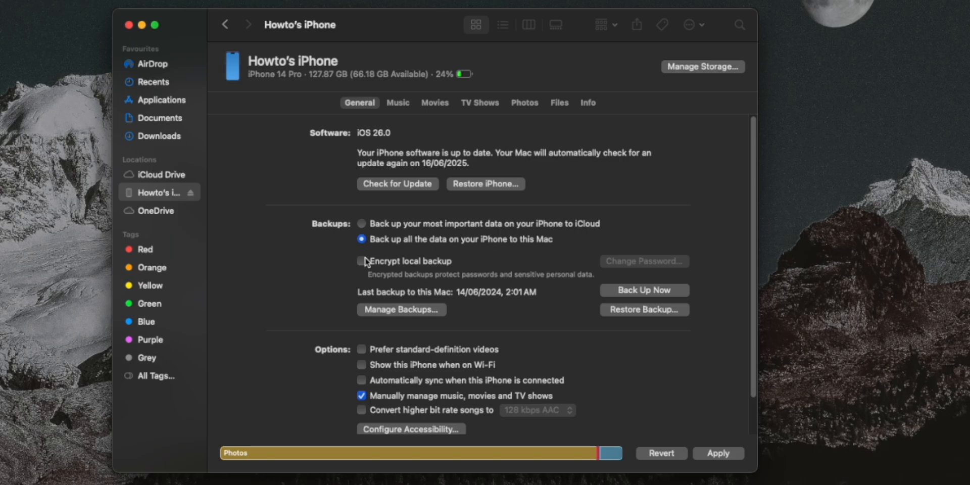
mouse_move(352, 295)
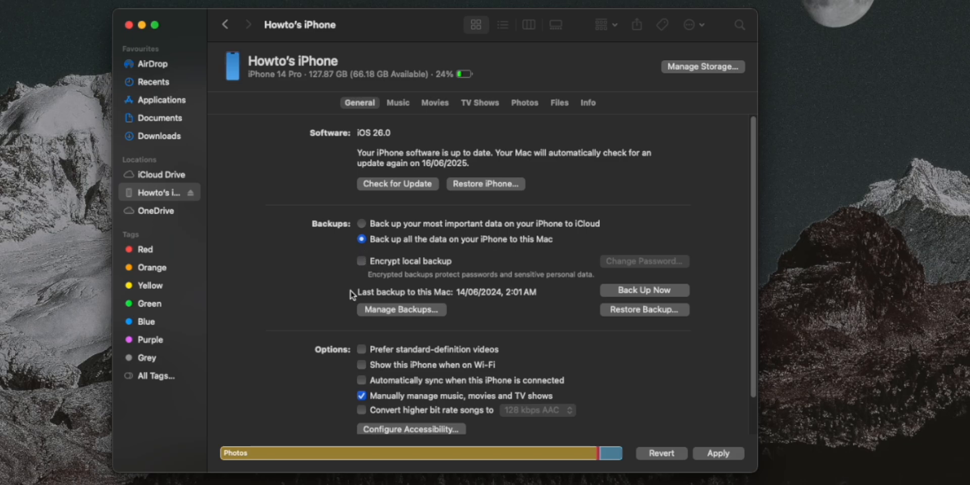
mouse_move(407, 313)
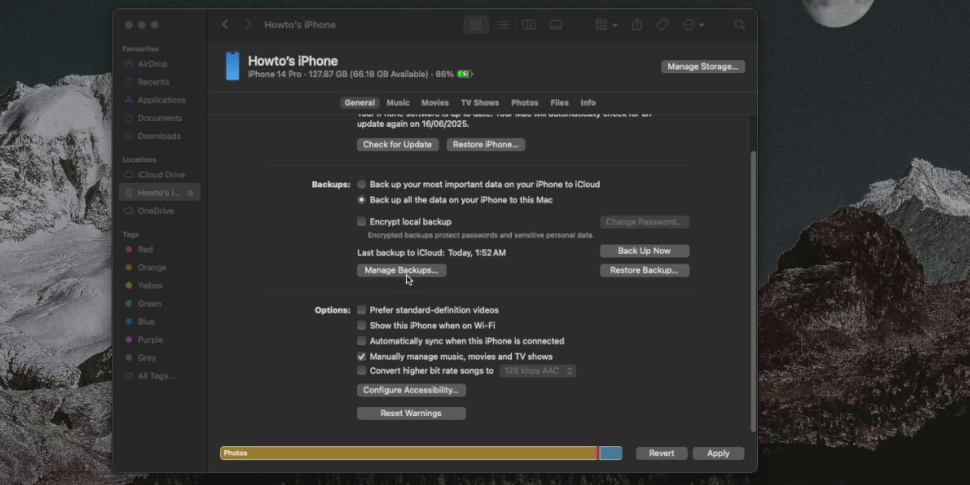
click(401, 270)
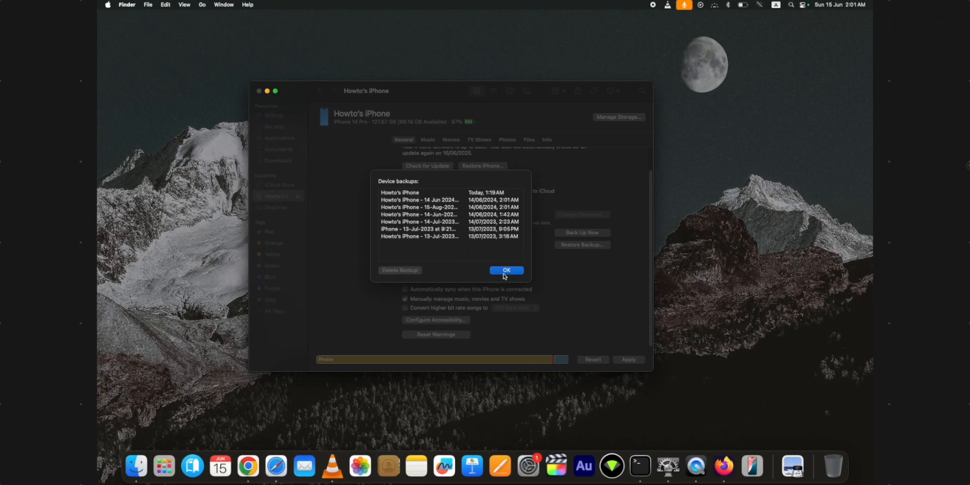
click(506, 271)
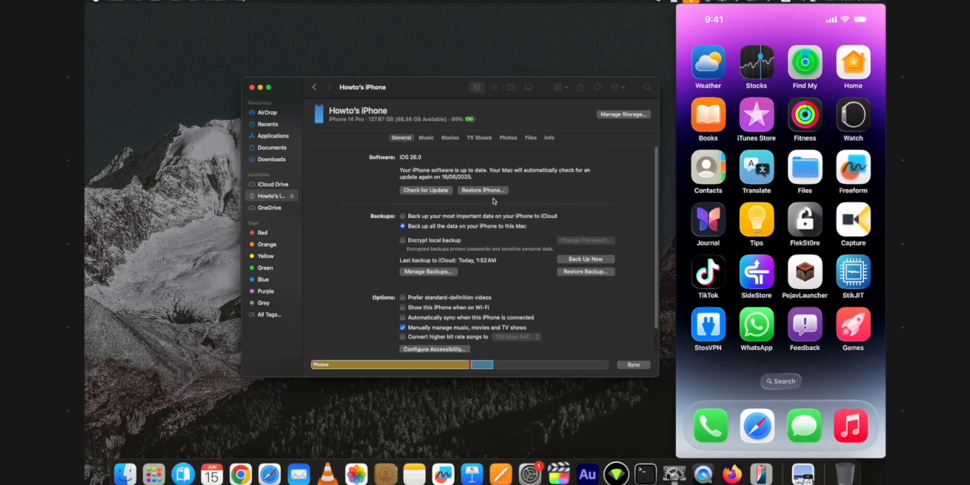
Attempt Restore iPhone… and dismiss the warning that Find My must be turned off.
click(483, 190)
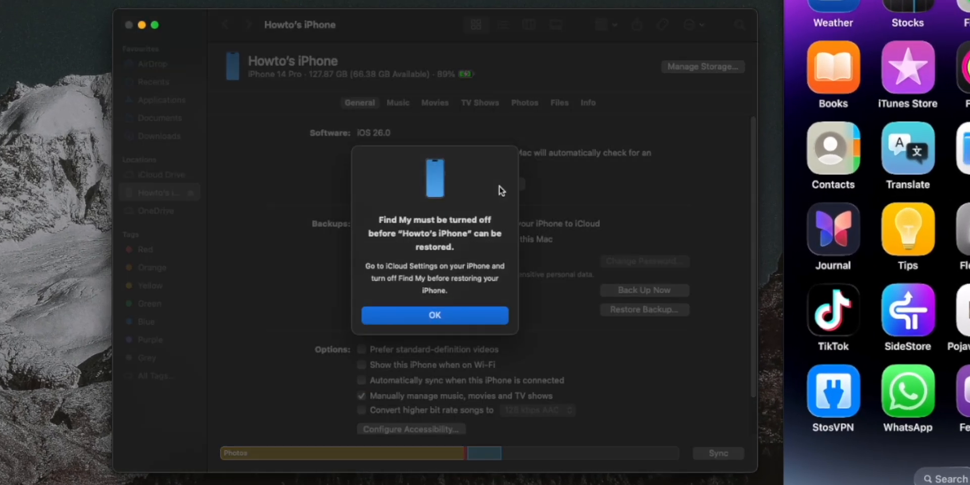
mouse_move(424, 359)
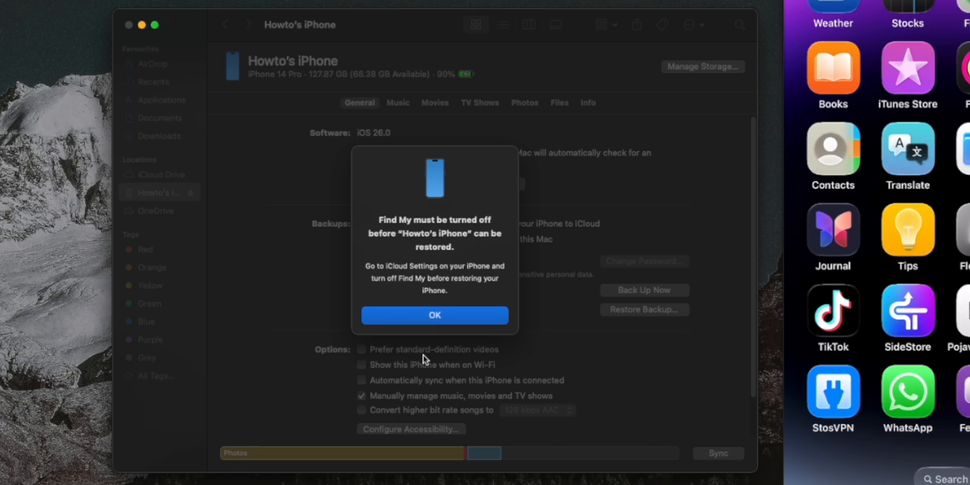
click(435, 315)
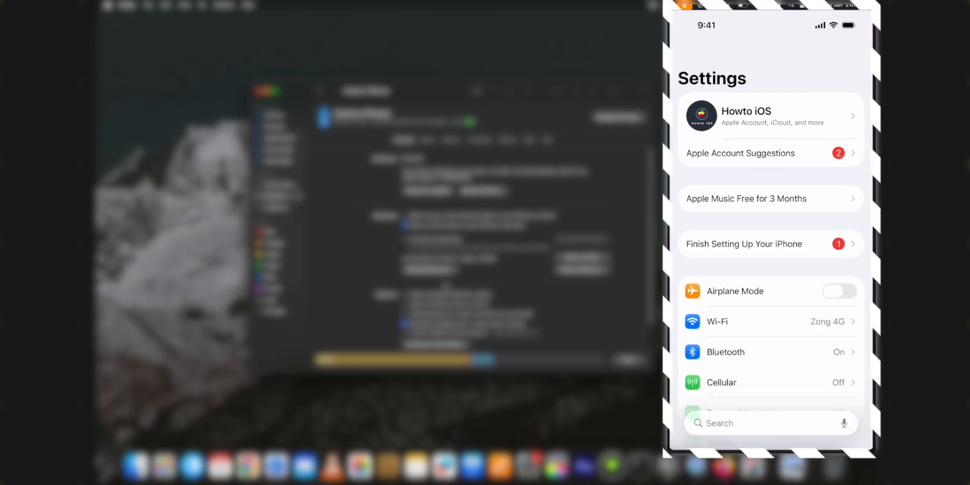
Search Settings for 'Find' and switch Find My iPhone off, confirming the prompt.
click(743, 423)
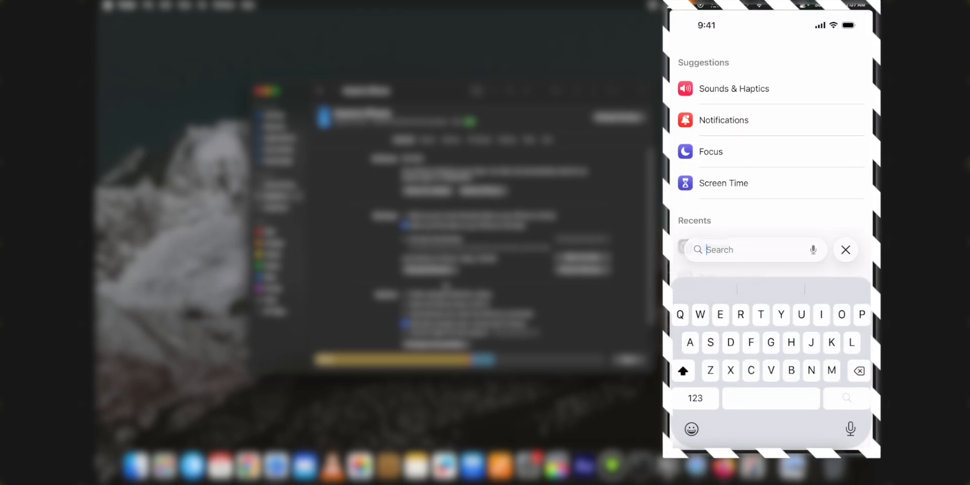
text(Find)
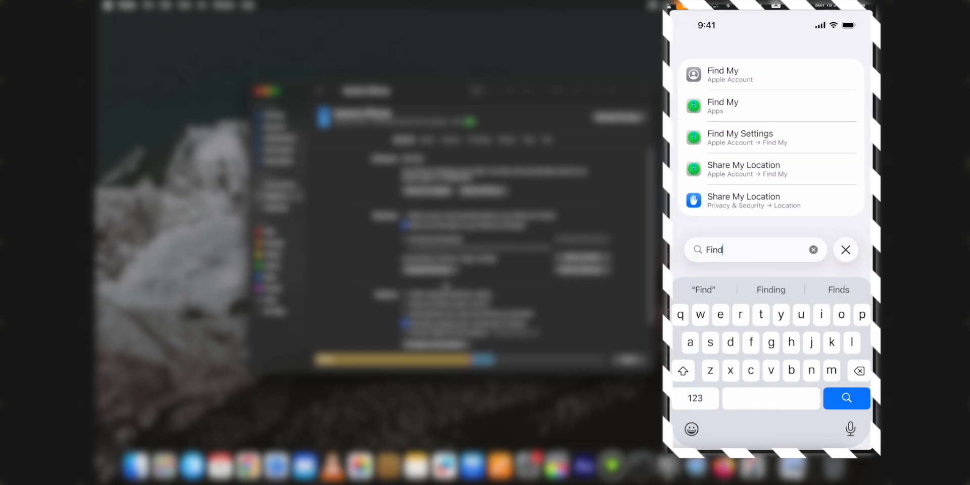
click(769, 138)
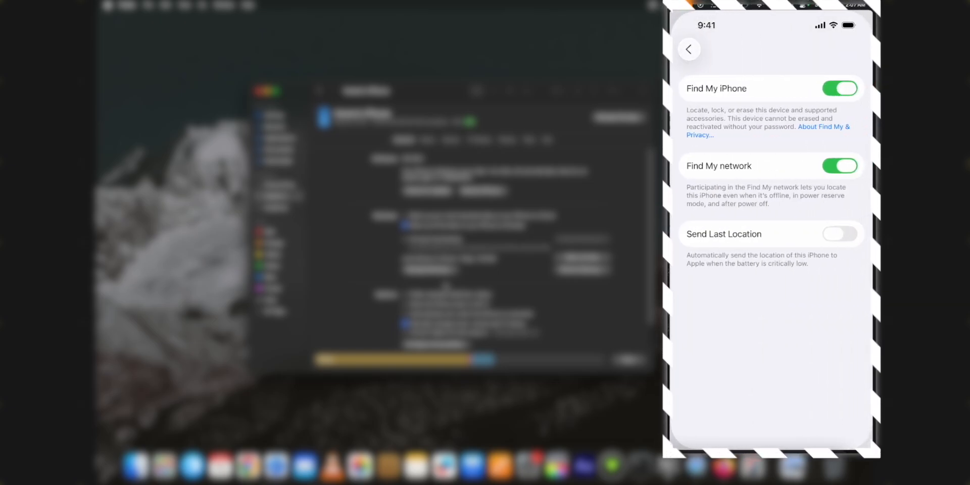
click(839, 88)
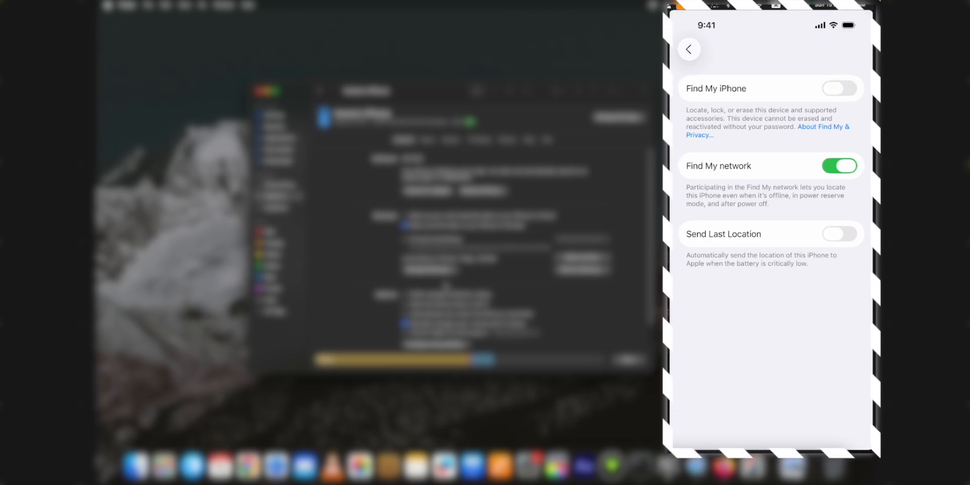
click(689, 48)
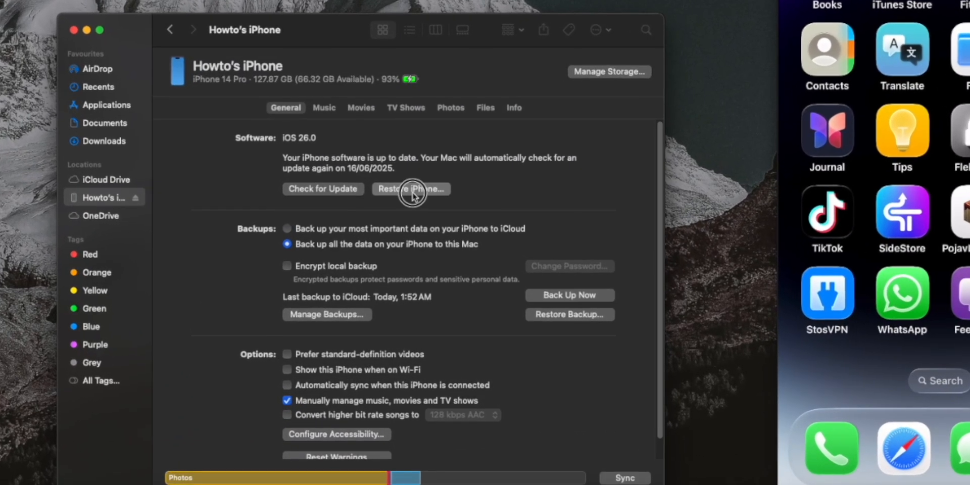
Choose iPhone15,2_18.5_22F76_Restore.ipsw from Downloads as the restore firmware.
click(411, 189)
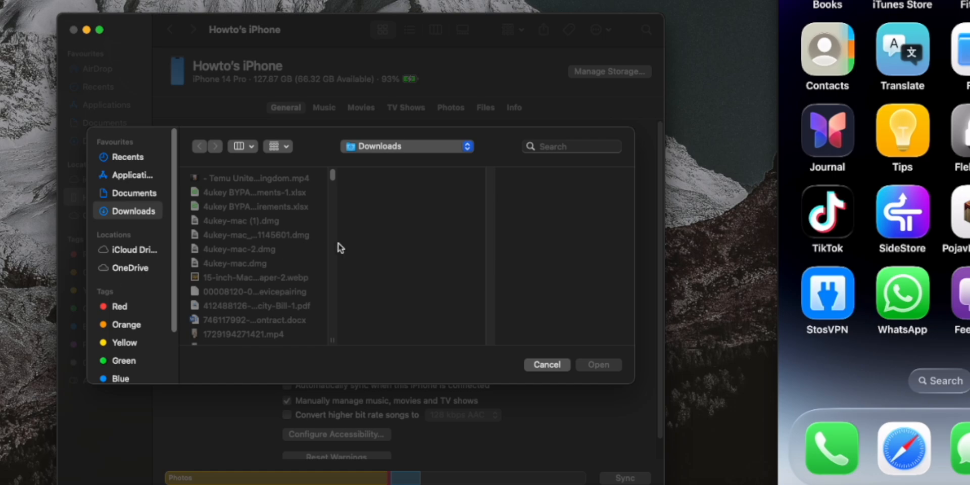
scroll(down, 3)
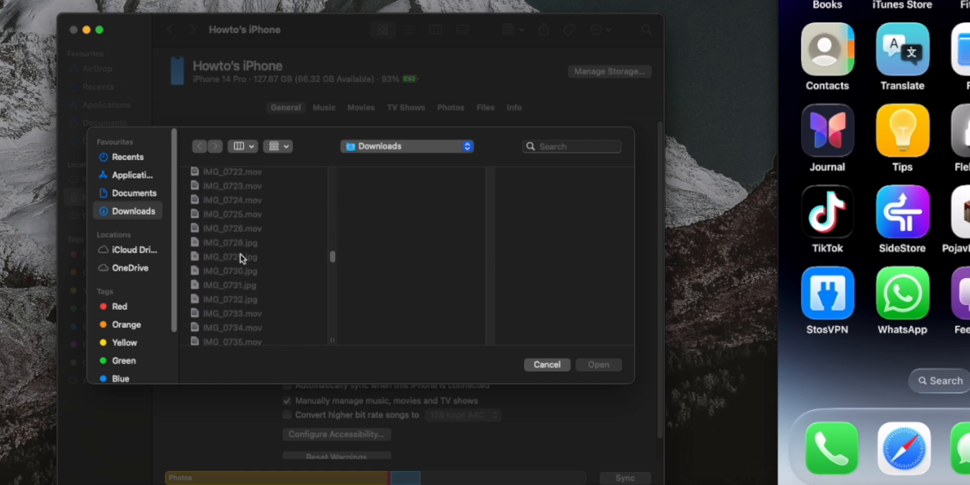
click(252, 246)
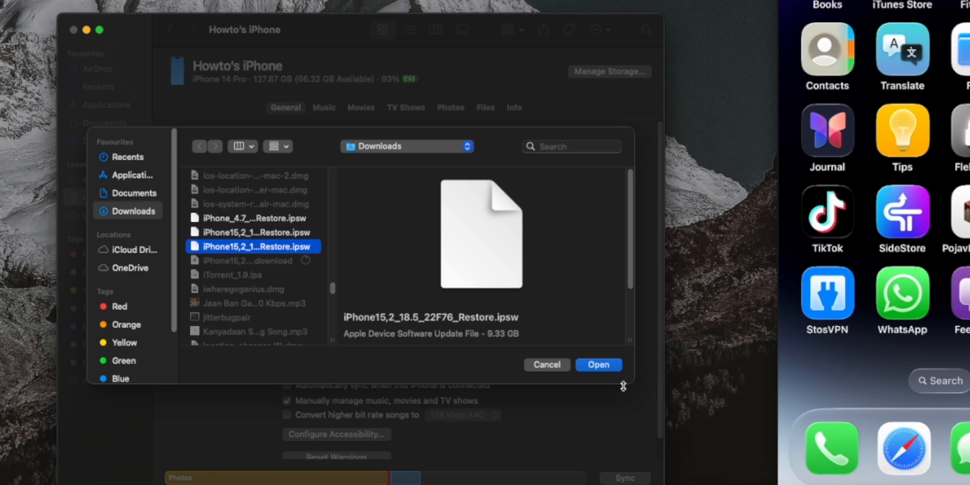
click(597, 365)
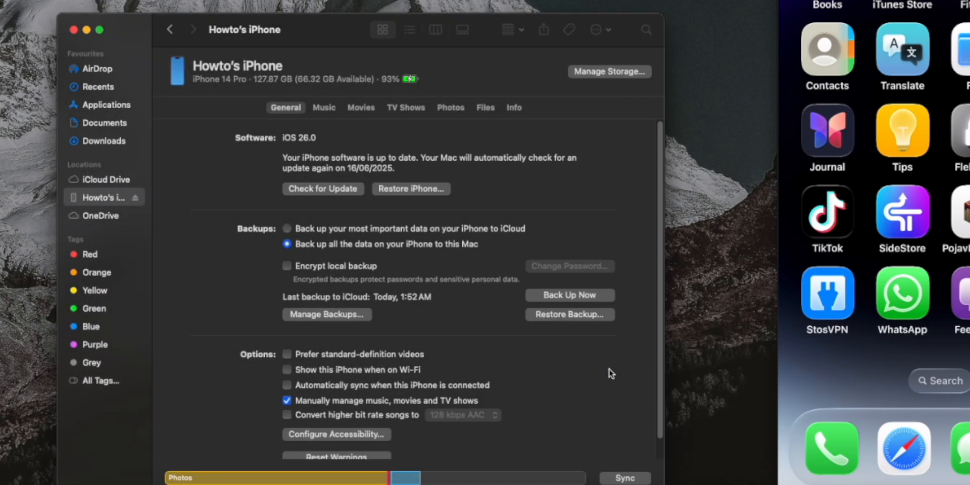
mouse_move(593, 420)
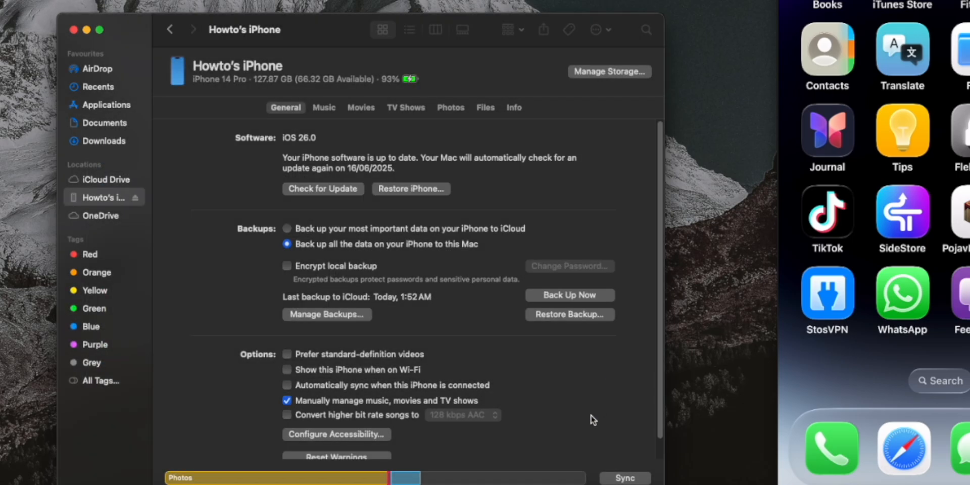
Answer the required software update prompt that follows.
click(323, 189)
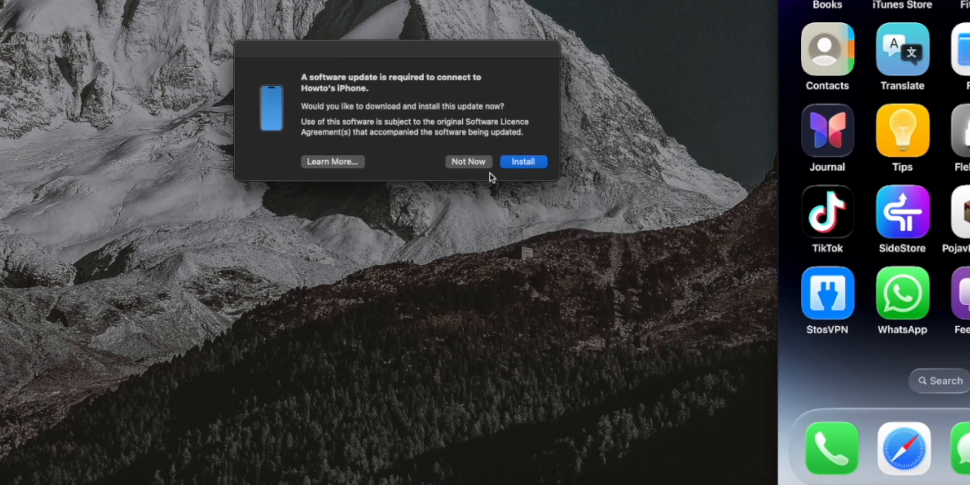
click(523, 162)
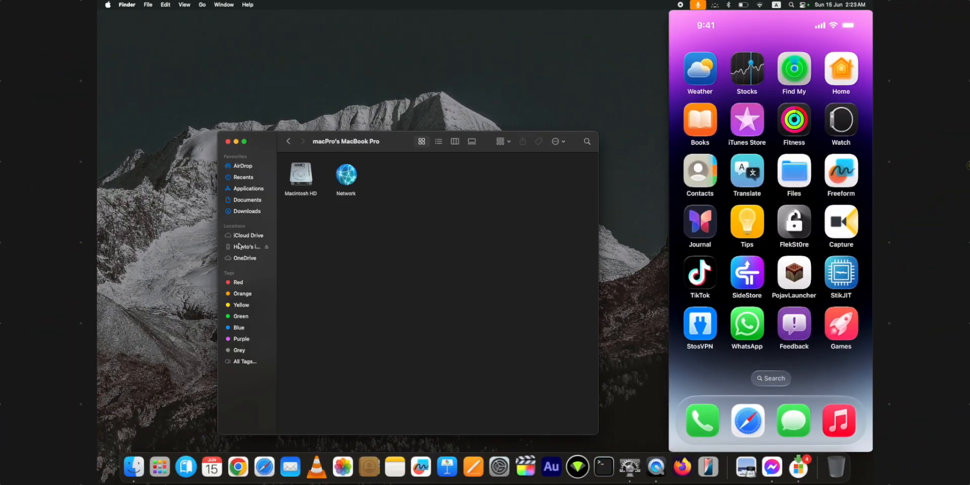
click(245, 246)
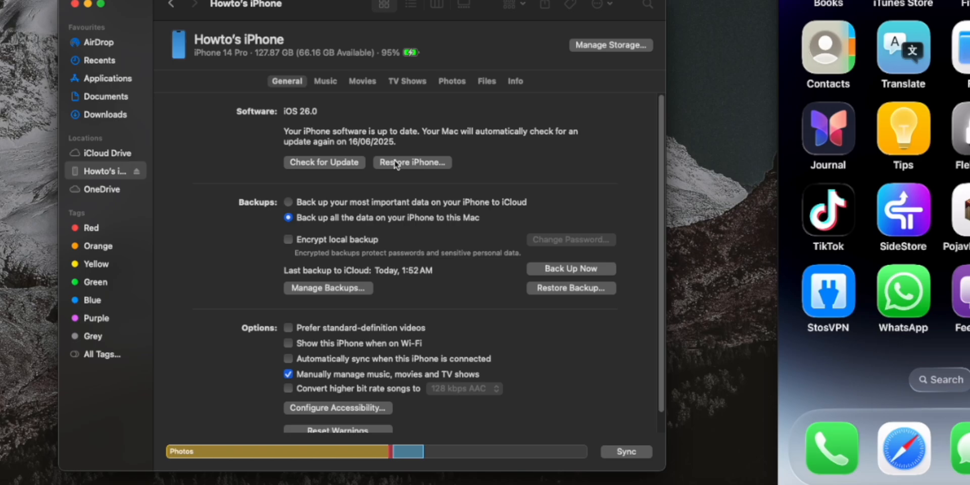
click(411, 162)
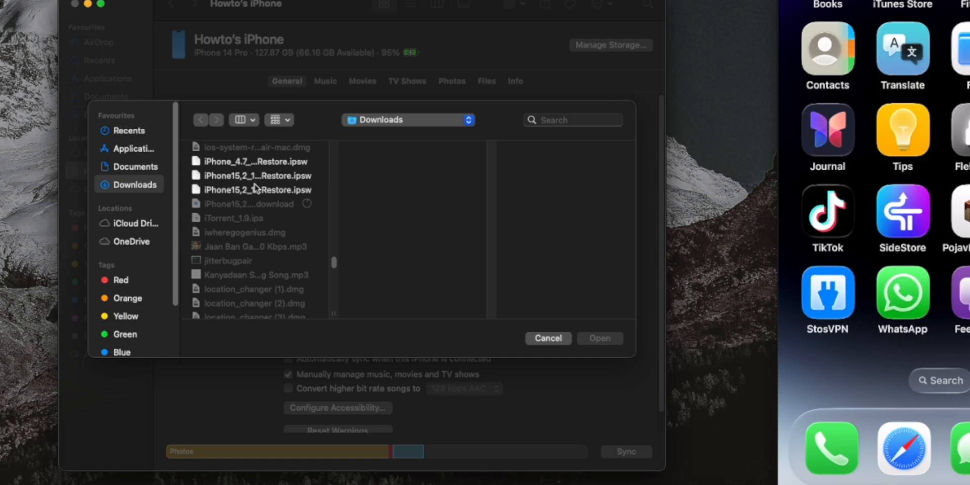
click(256, 189)
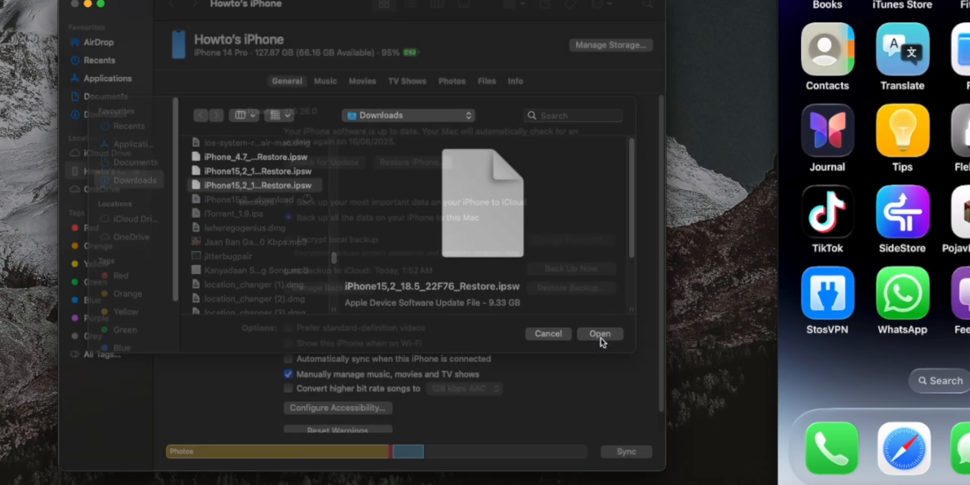
click(600, 334)
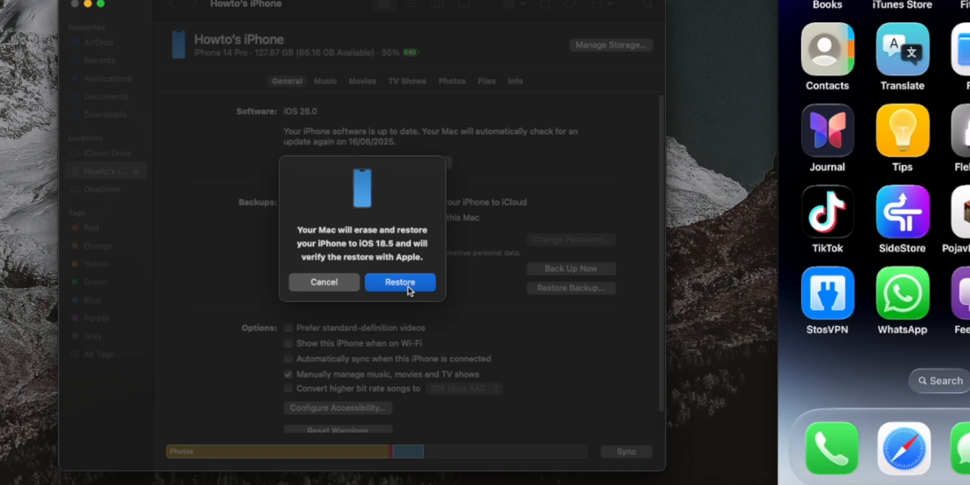
click(401, 282)
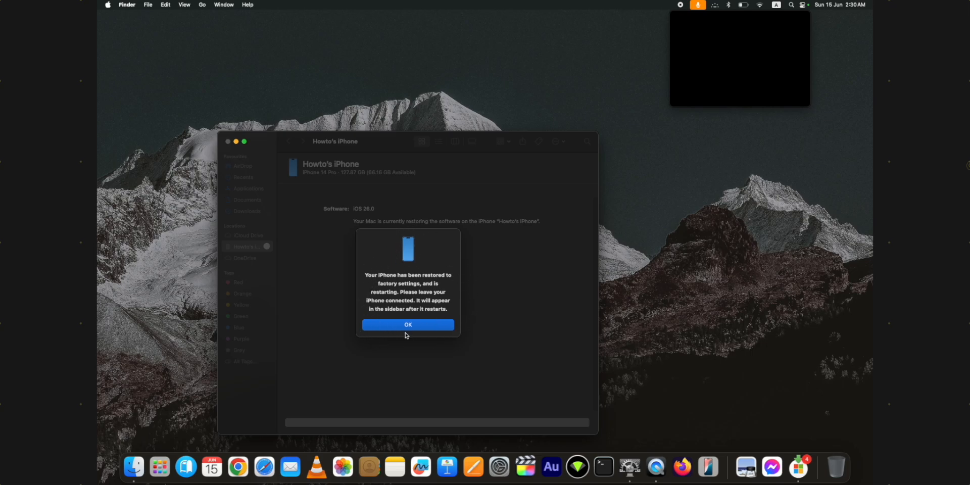
Dismiss the restart notice and select the iPhone to reach its Welcome to your new iPhone screen.
click(407, 325)
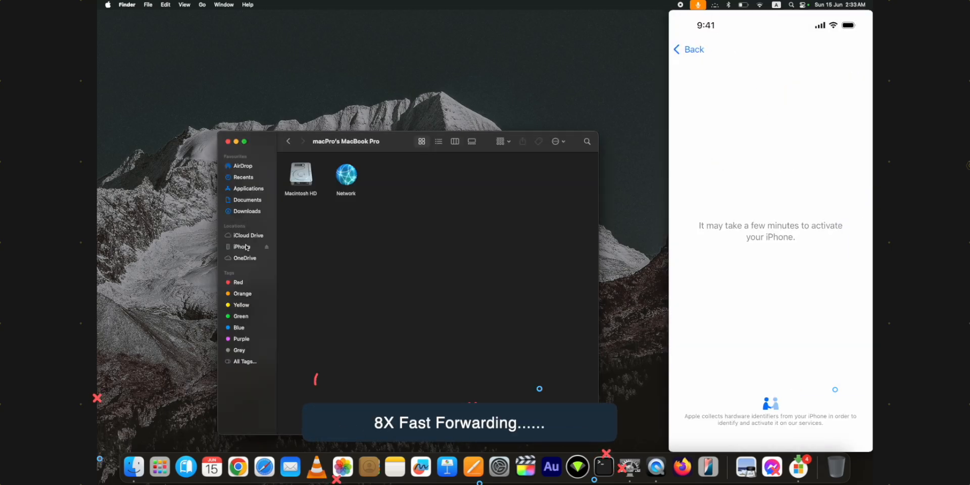
click(241, 246)
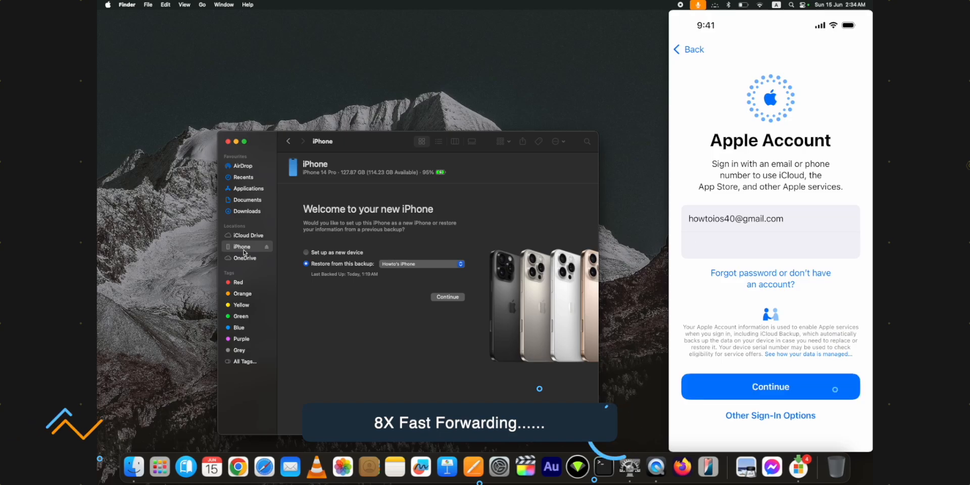
click(770, 386)
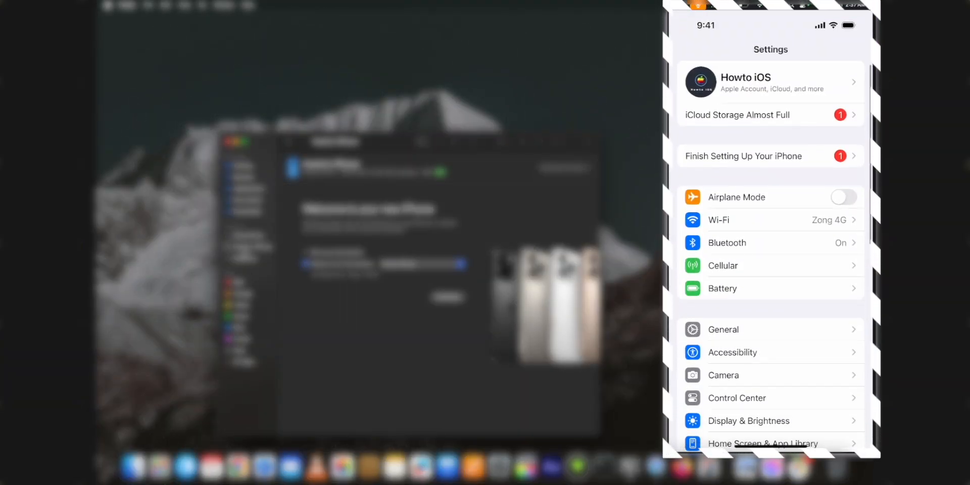
Check in Settings > General > About that iOS Version reads 18.5, then return to General.
click(723, 330)
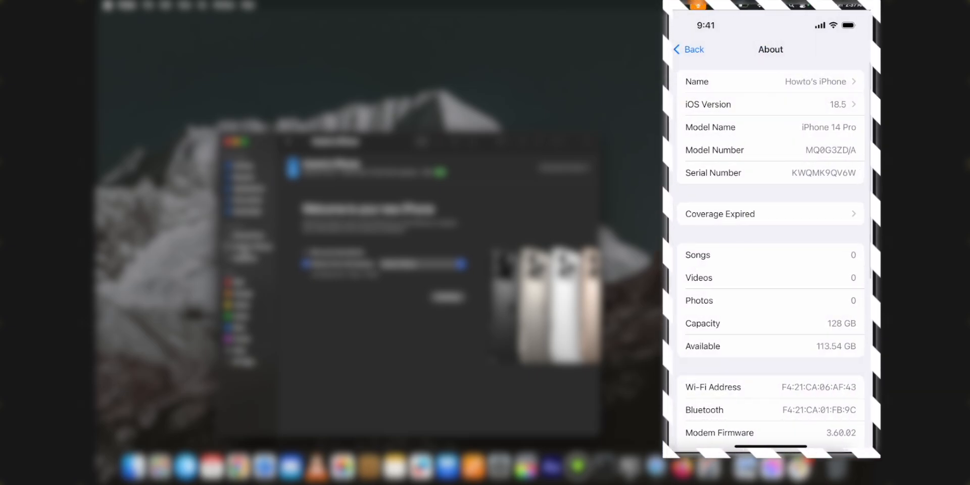
click(687, 50)
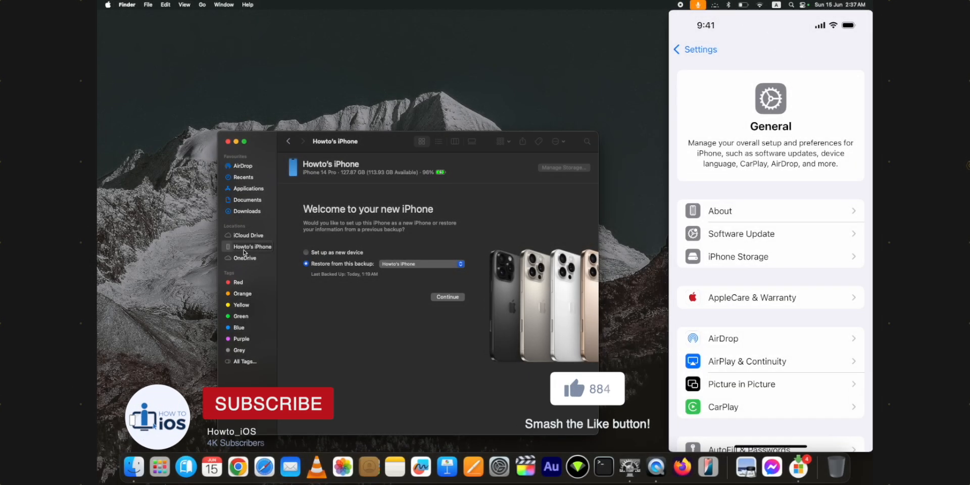
click(269, 403)
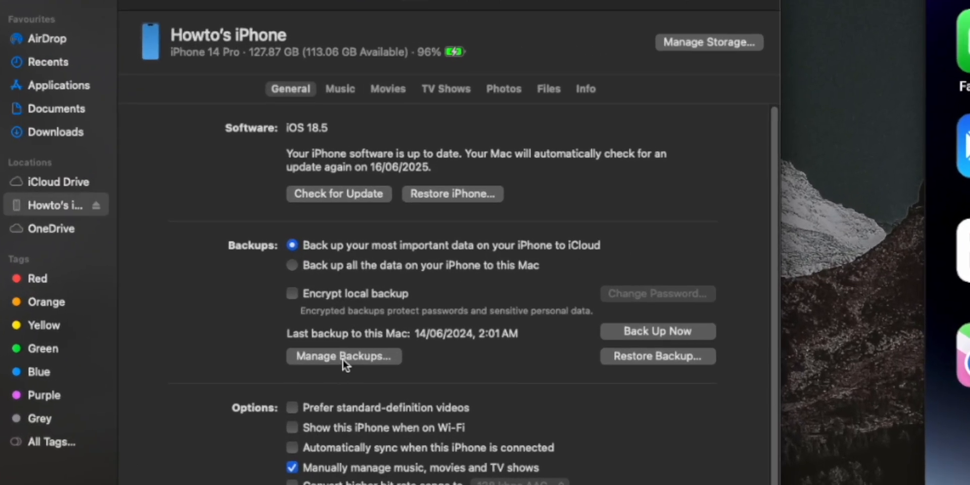
Reveal today's iPhone backup folder on the Mac via Manage Backups > Show in Finder.
click(344, 355)
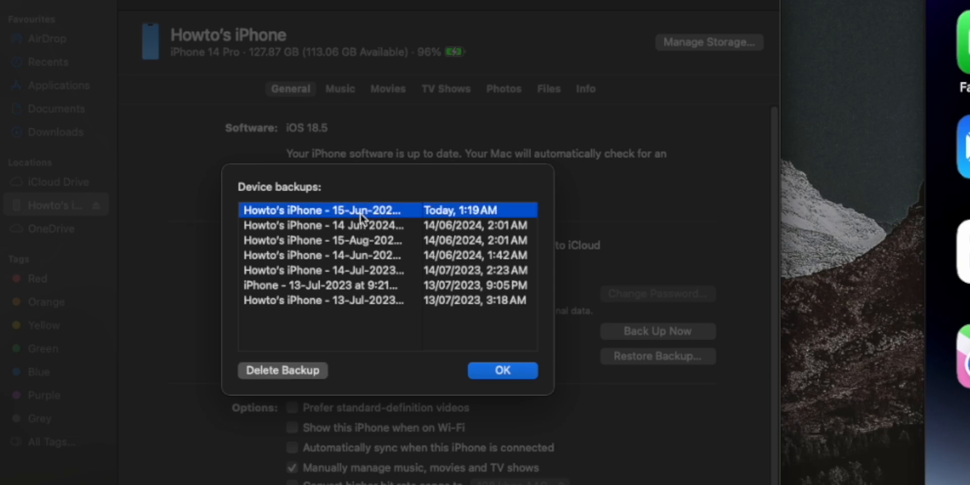
right_click(324, 210)
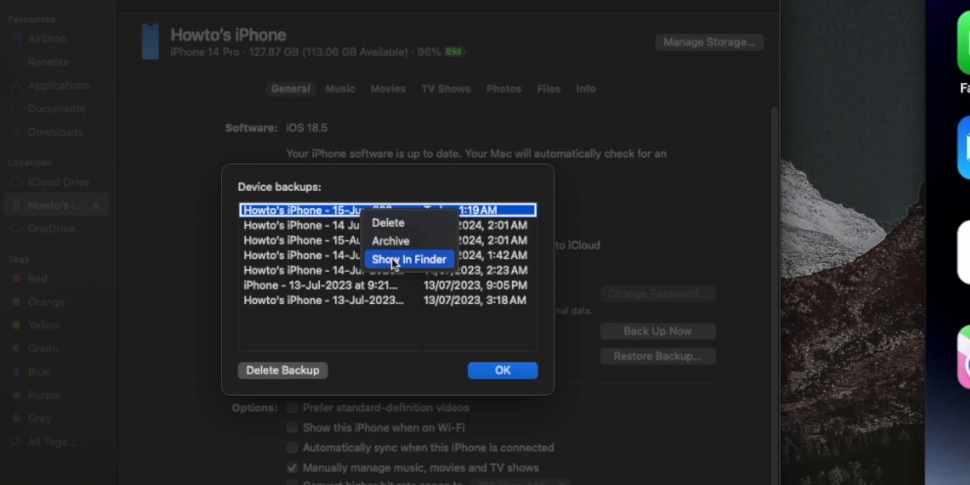
click(408, 258)
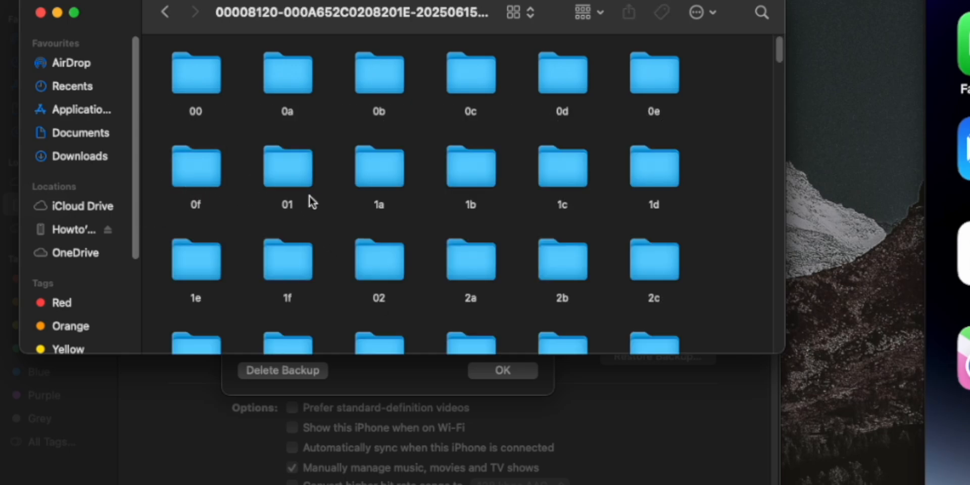
Open the backup's Info.plist with TextEdit.
scroll(down, 3)
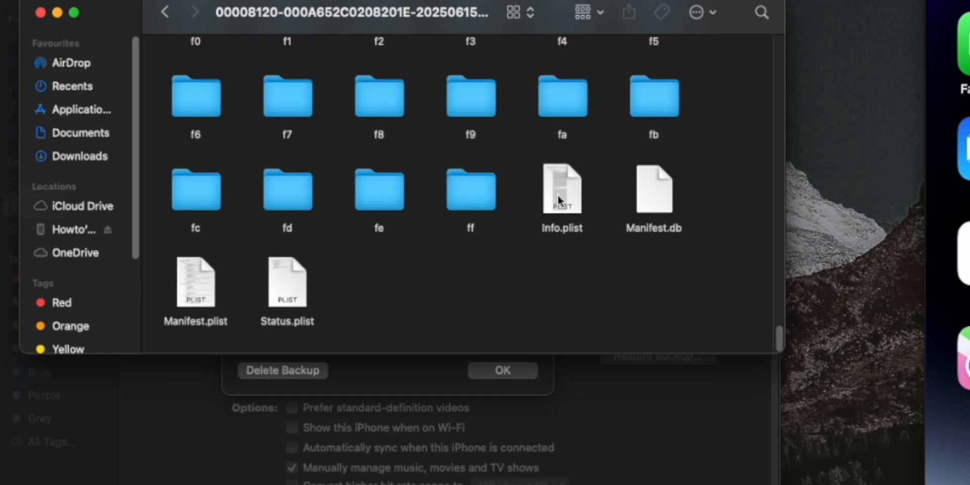
right_click(561, 190)
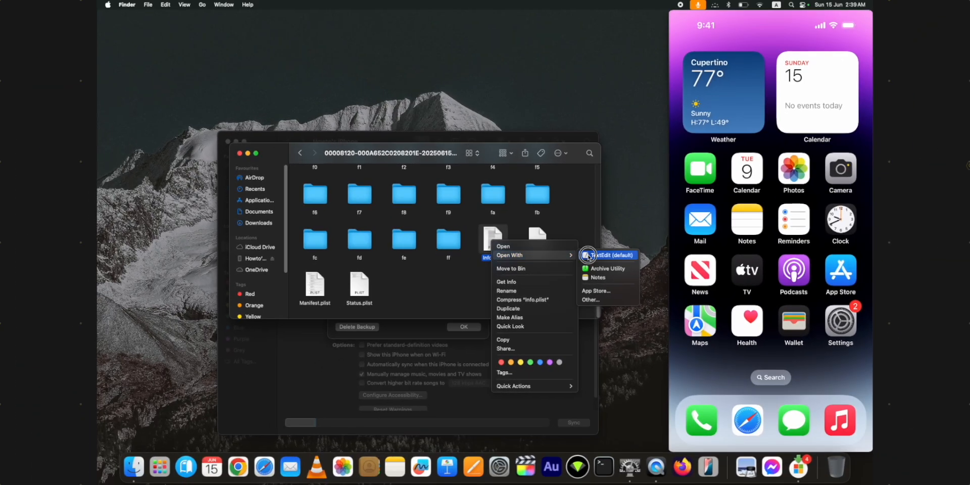
click(610, 255)
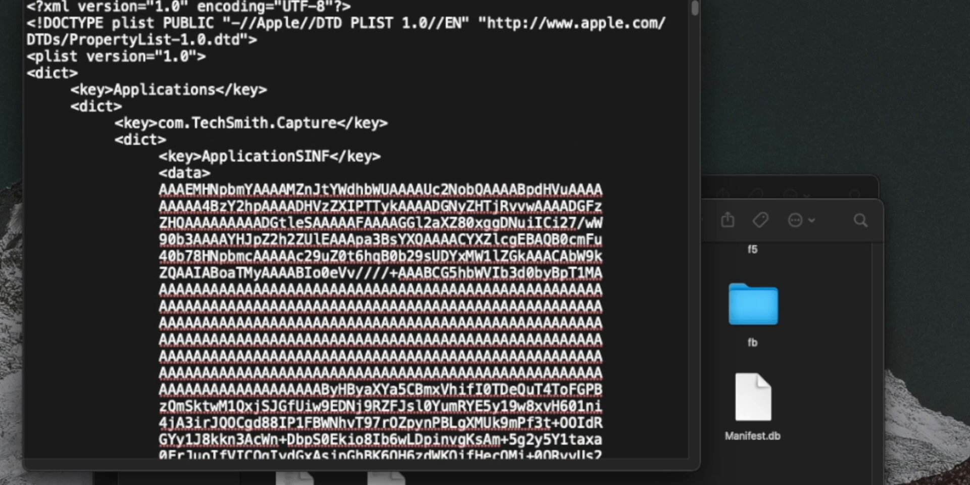
Search Info.plist for 'produ' and set the Product Version string to 18.0.
key(cmd+f)
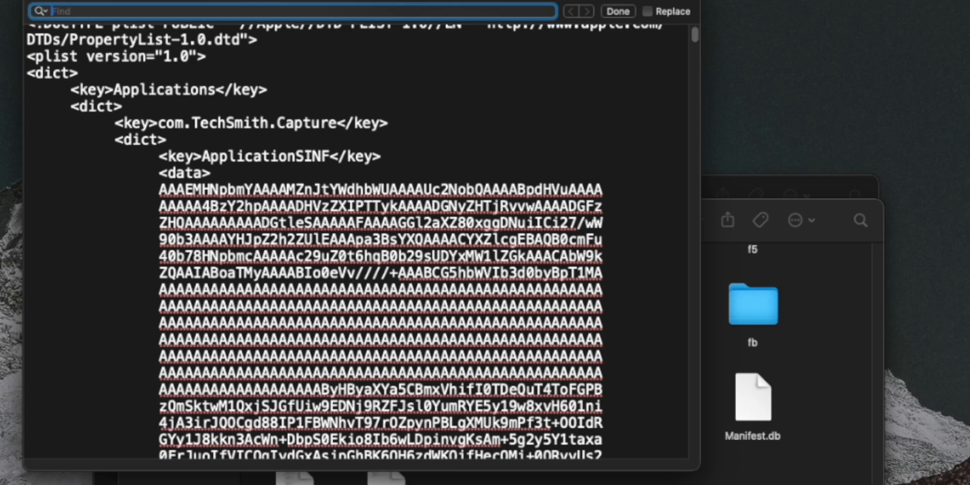
text(product)
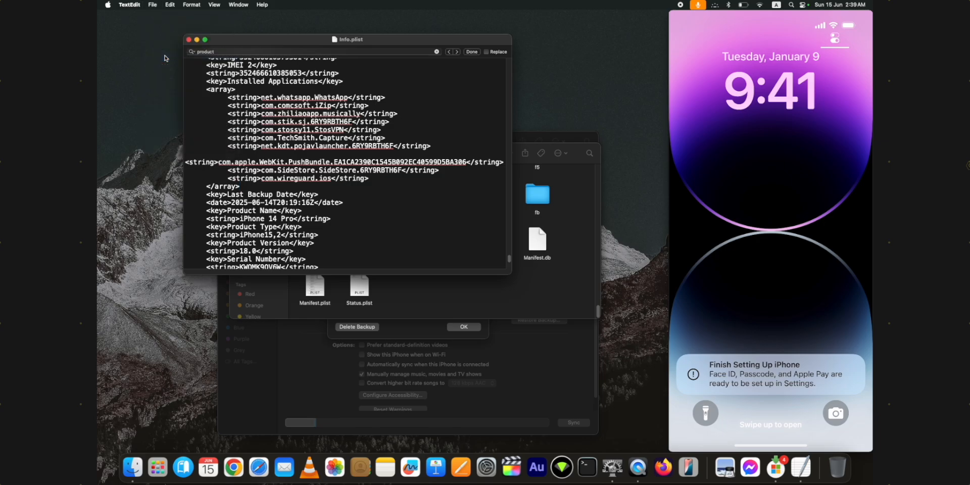
click(188, 40)
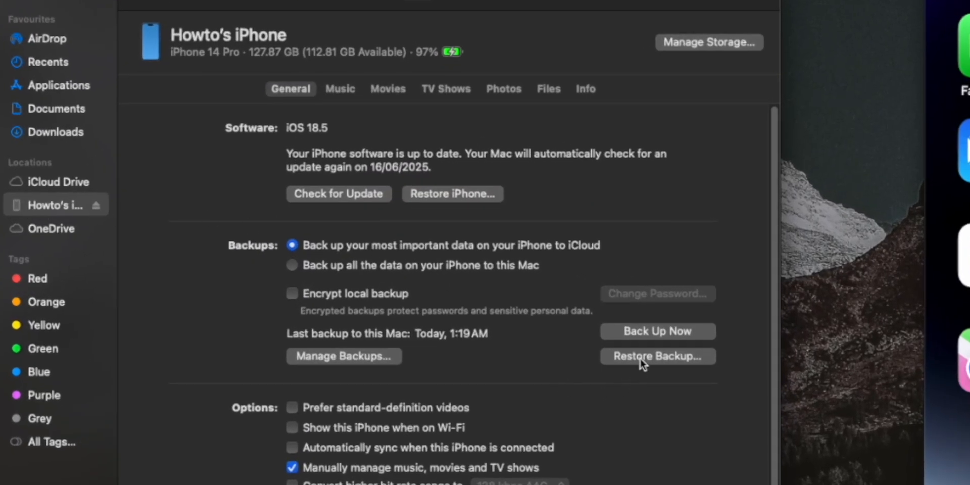
Restore the iPhone from today's 1:19 AM backup, confirming Erase and Restore.
click(657, 356)
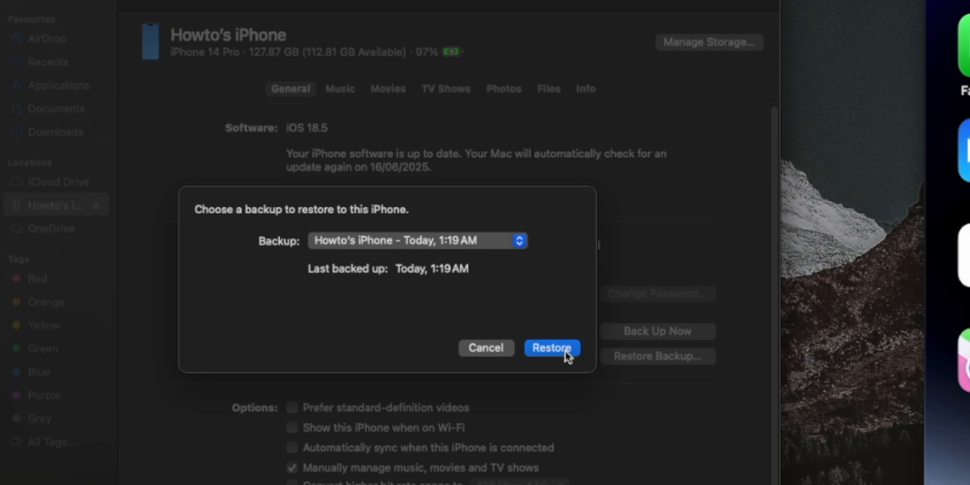
mouse_move(558, 360)
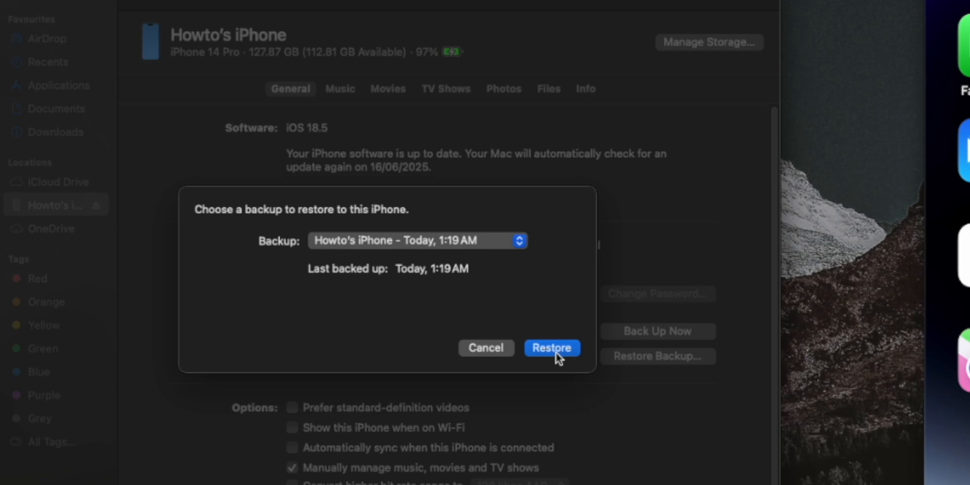
click(551, 348)
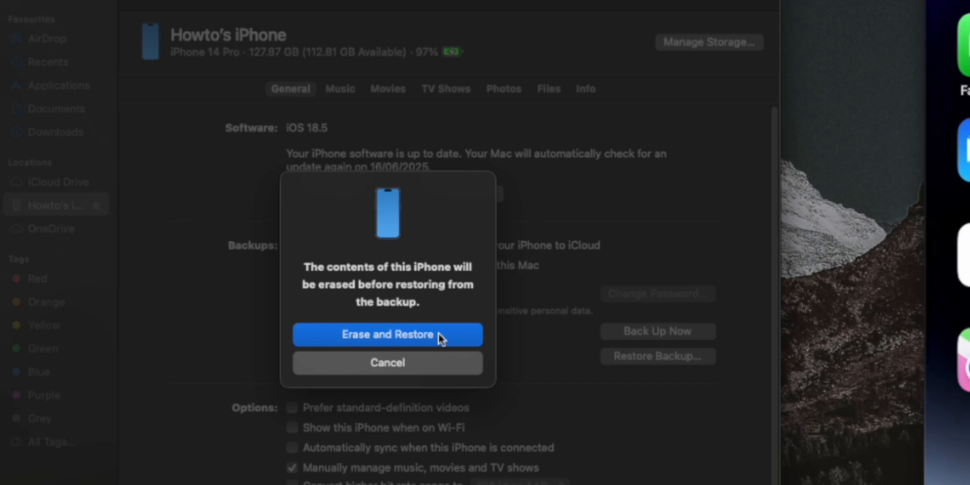
click(388, 334)
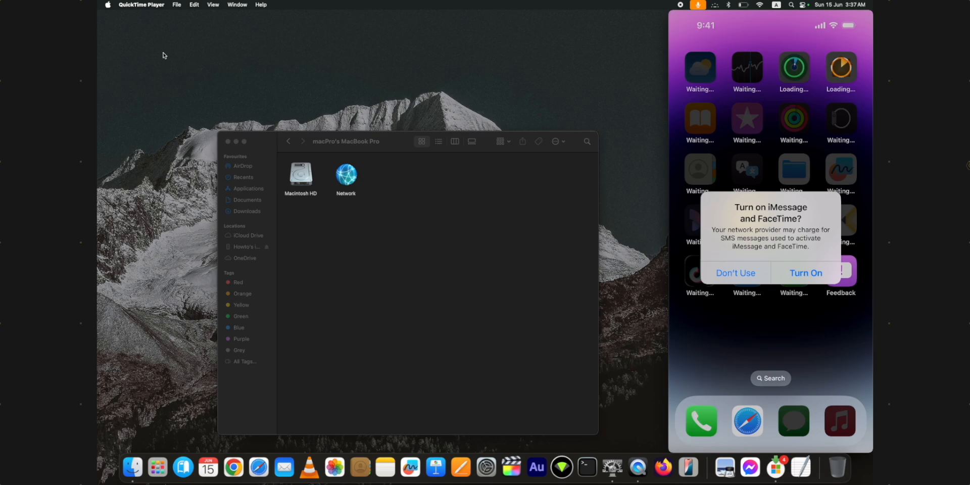
Select the restored iPhone in Finder and scroll its General summary showing iOS 18.5.
click(736, 273)
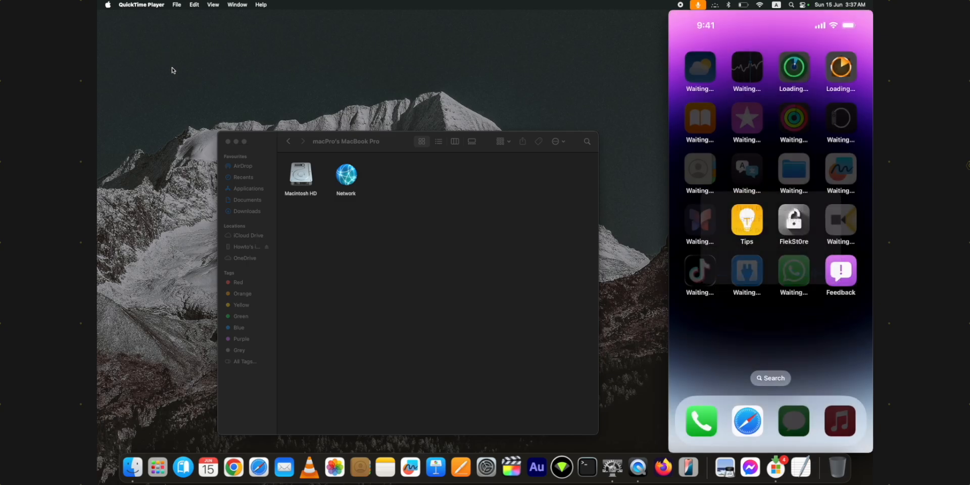
click(246, 247)
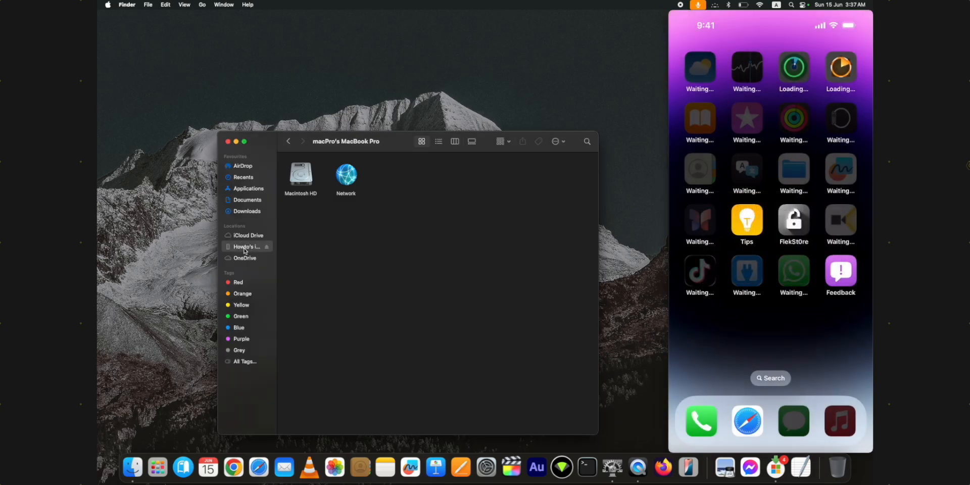
click(248, 247)
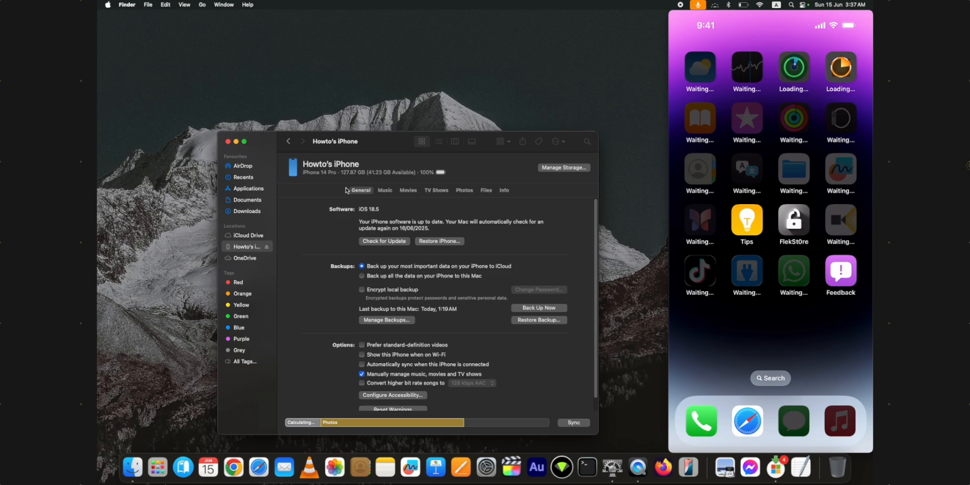
mouse_move(393, 196)
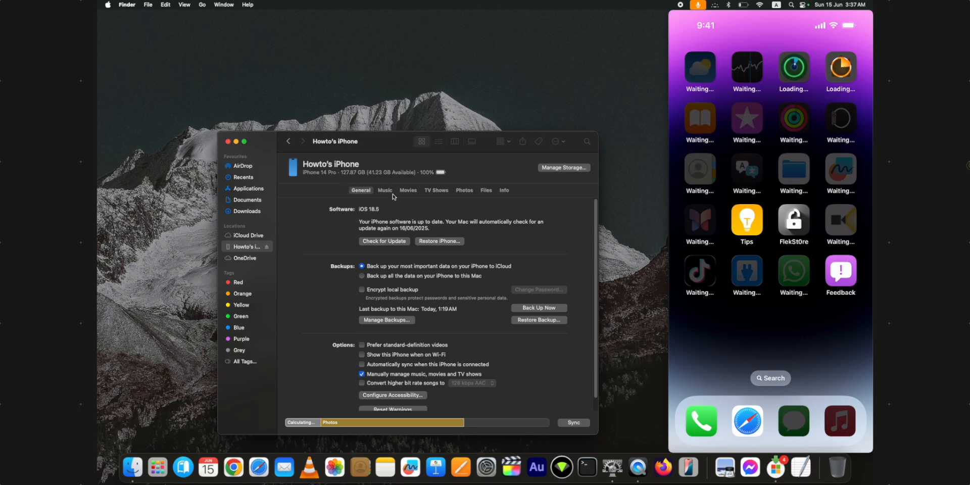
scroll(down, 3)
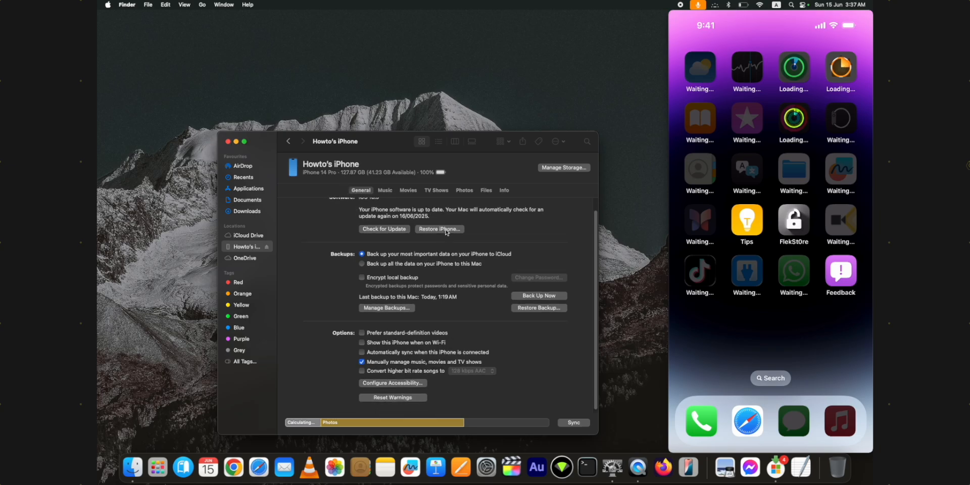
mouse_move(457, 282)
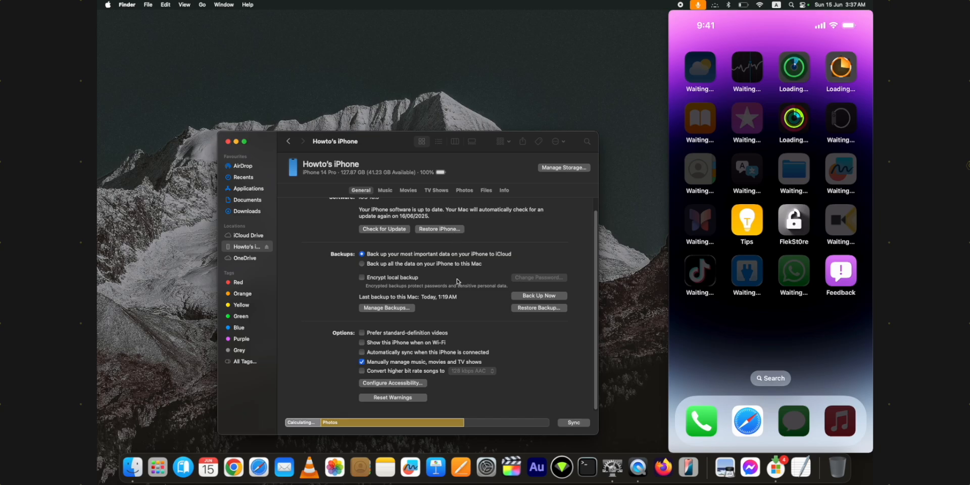